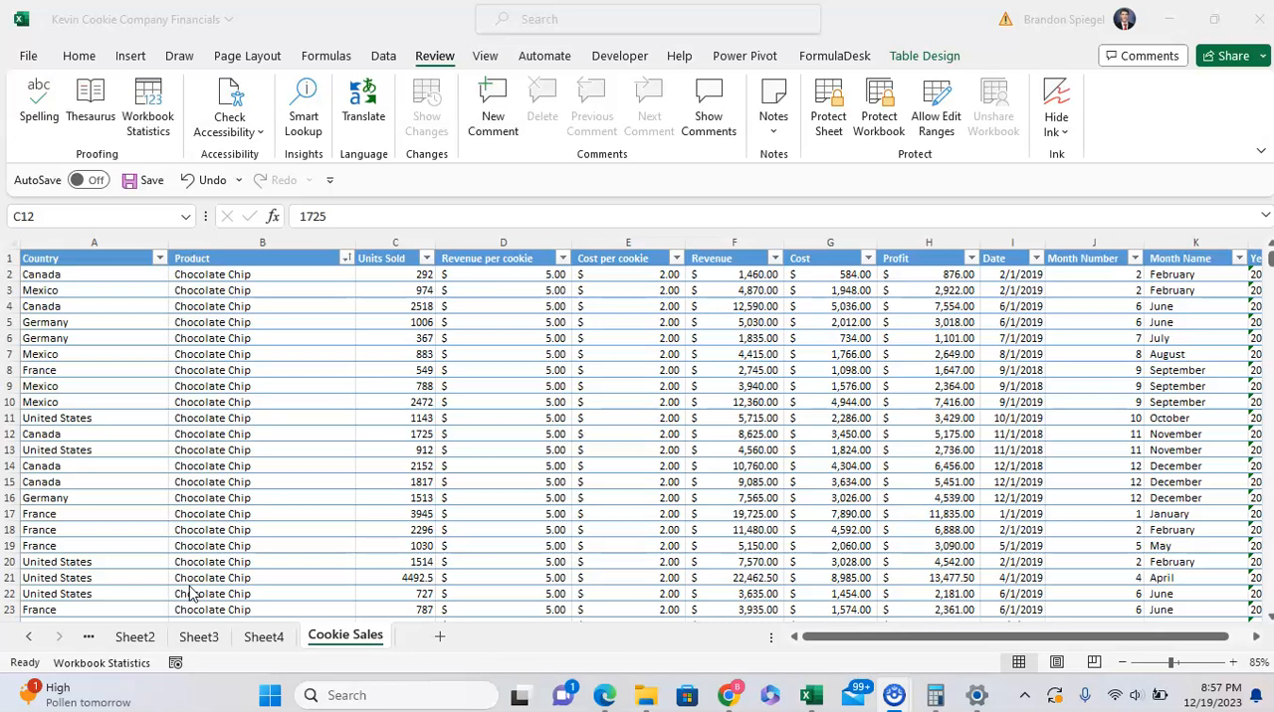
# Step: Search the sheet for $ and then 5.00, dismissing the not-found messages for both
pyautogui.click(394, 434)
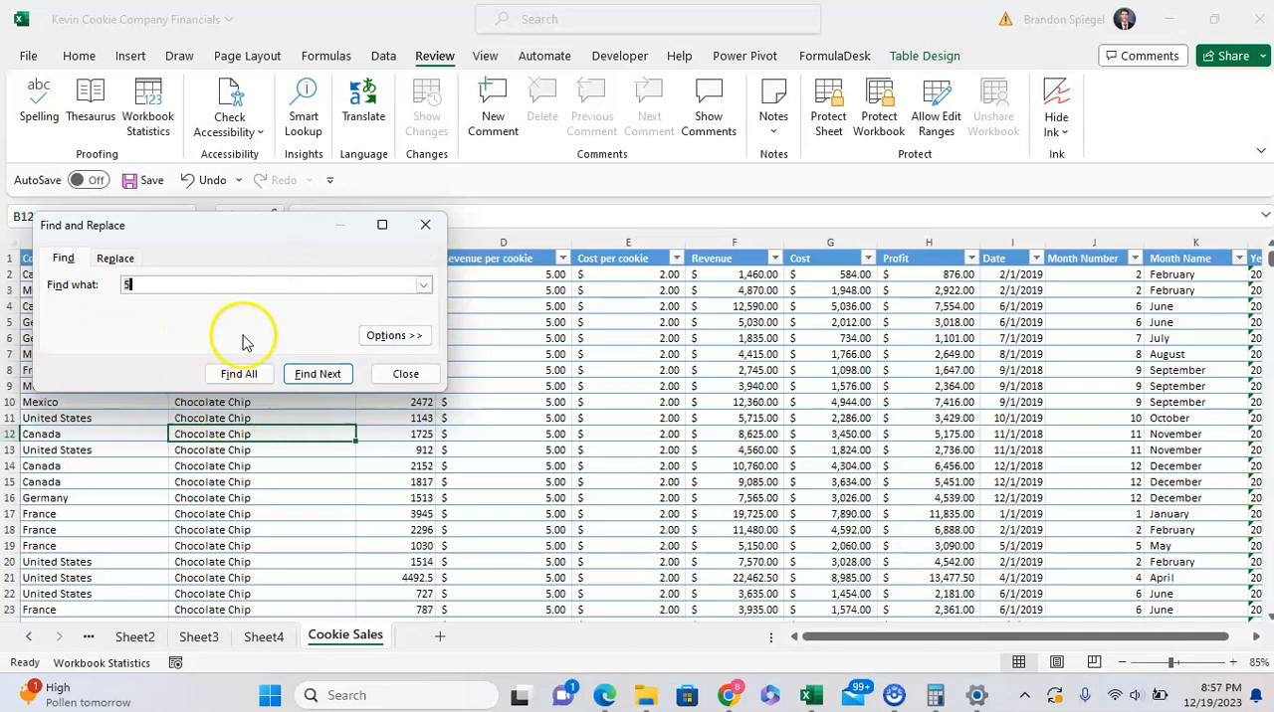
pyautogui.moveTo(354, 237)
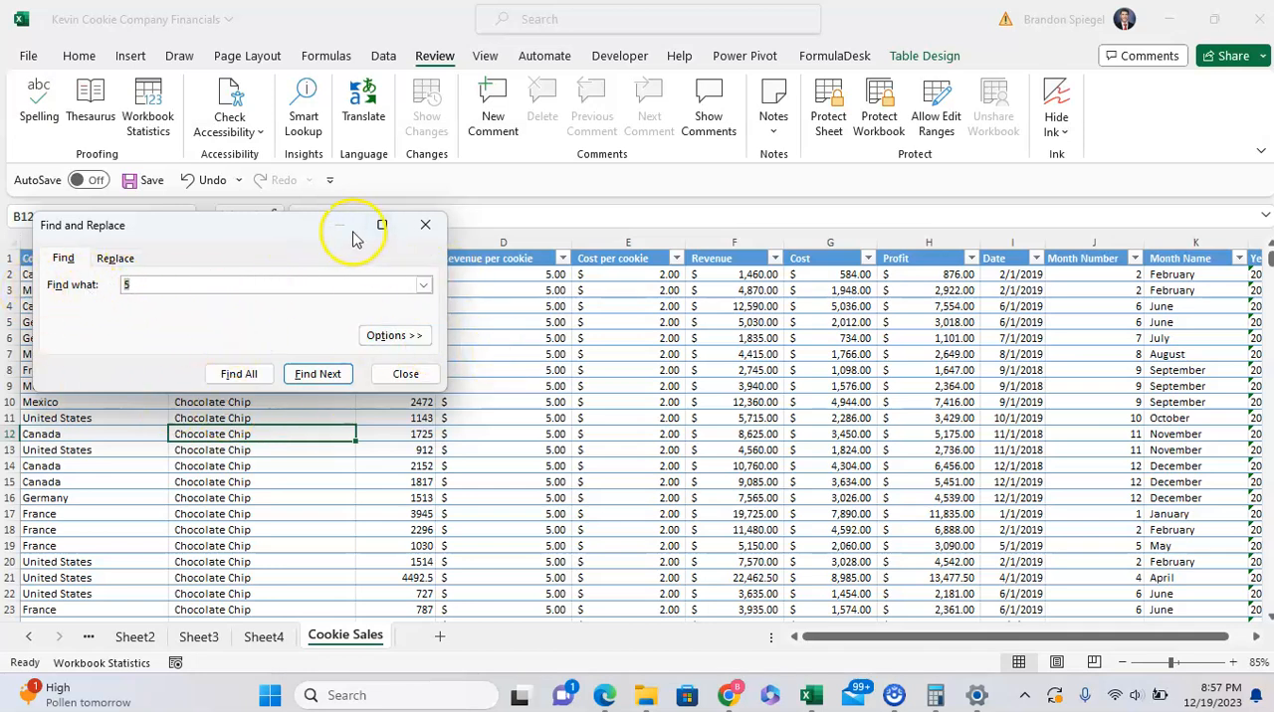
pyautogui.moveTo(356, 234); pyautogui.dragTo(302, 251)
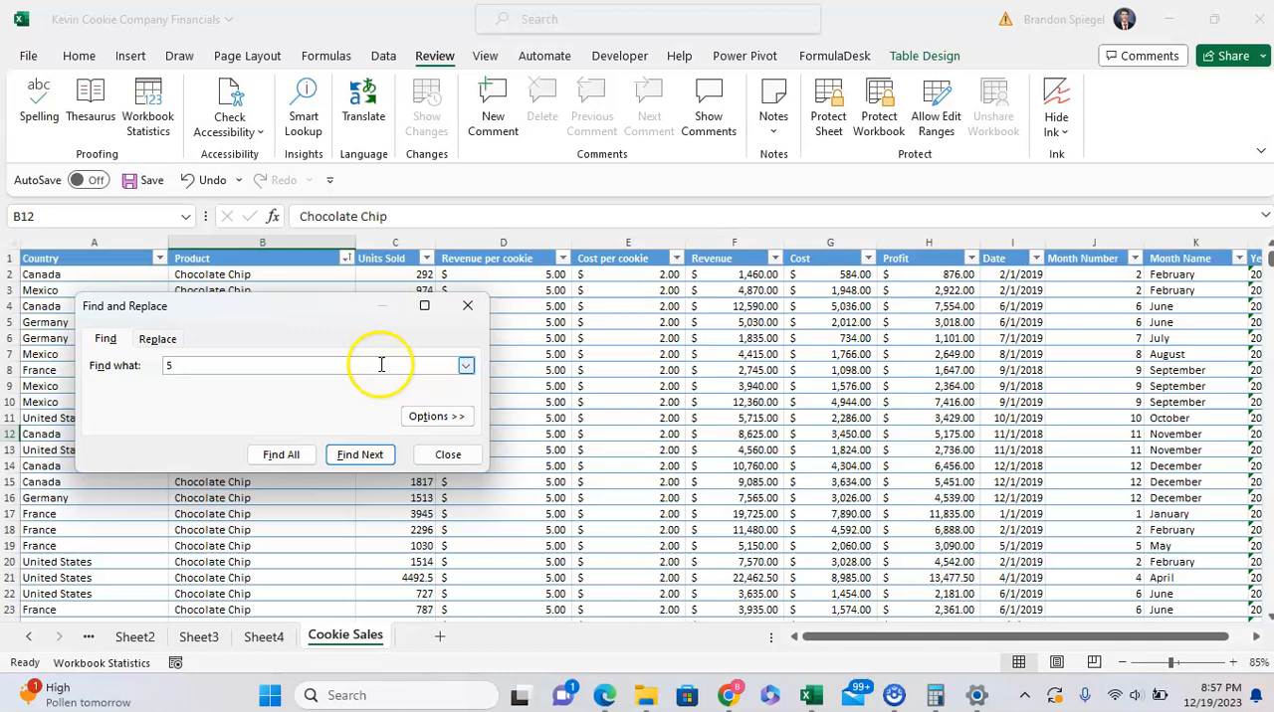
pyautogui.click(361, 453)
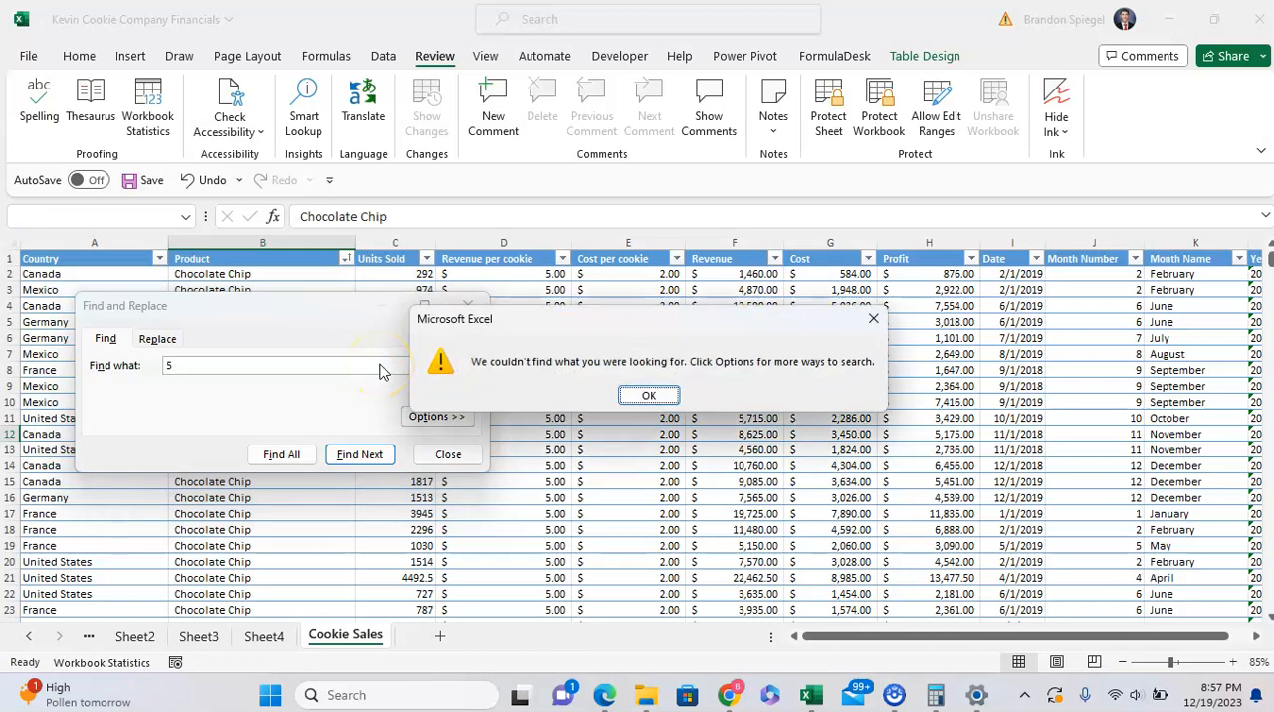
pyautogui.moveTo(520, 406)
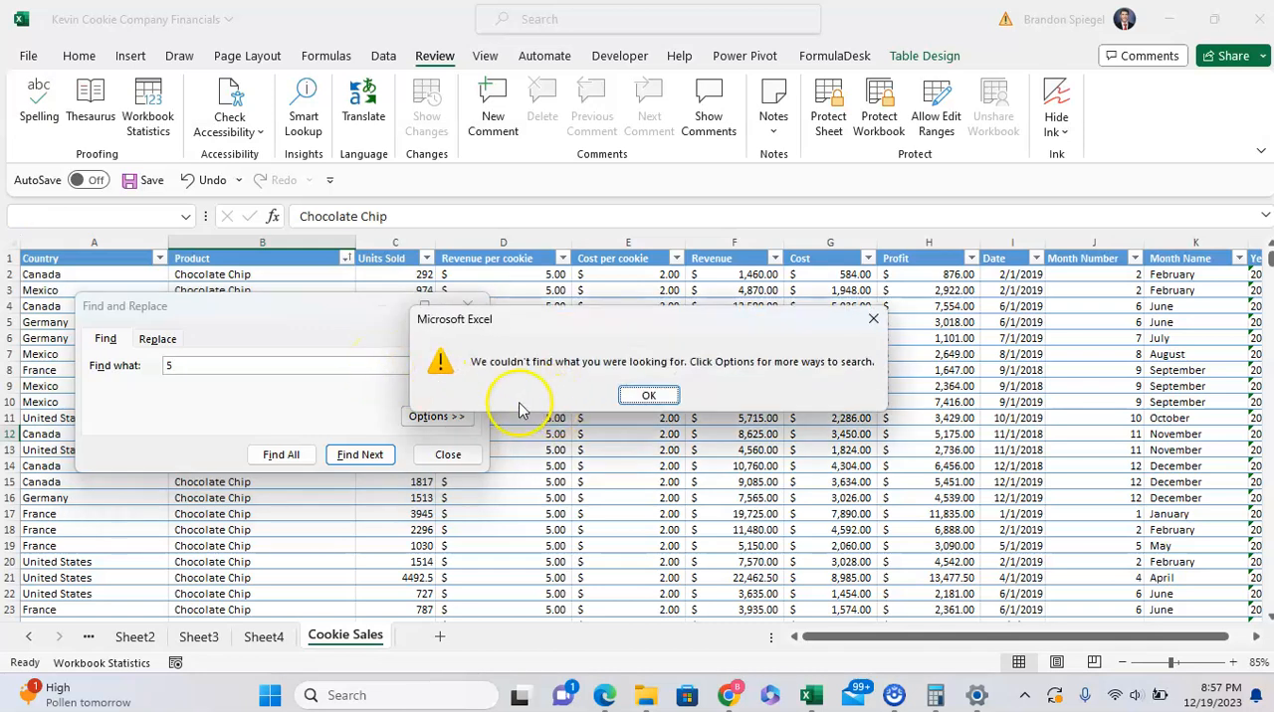
pyautogui.click(648, 394)
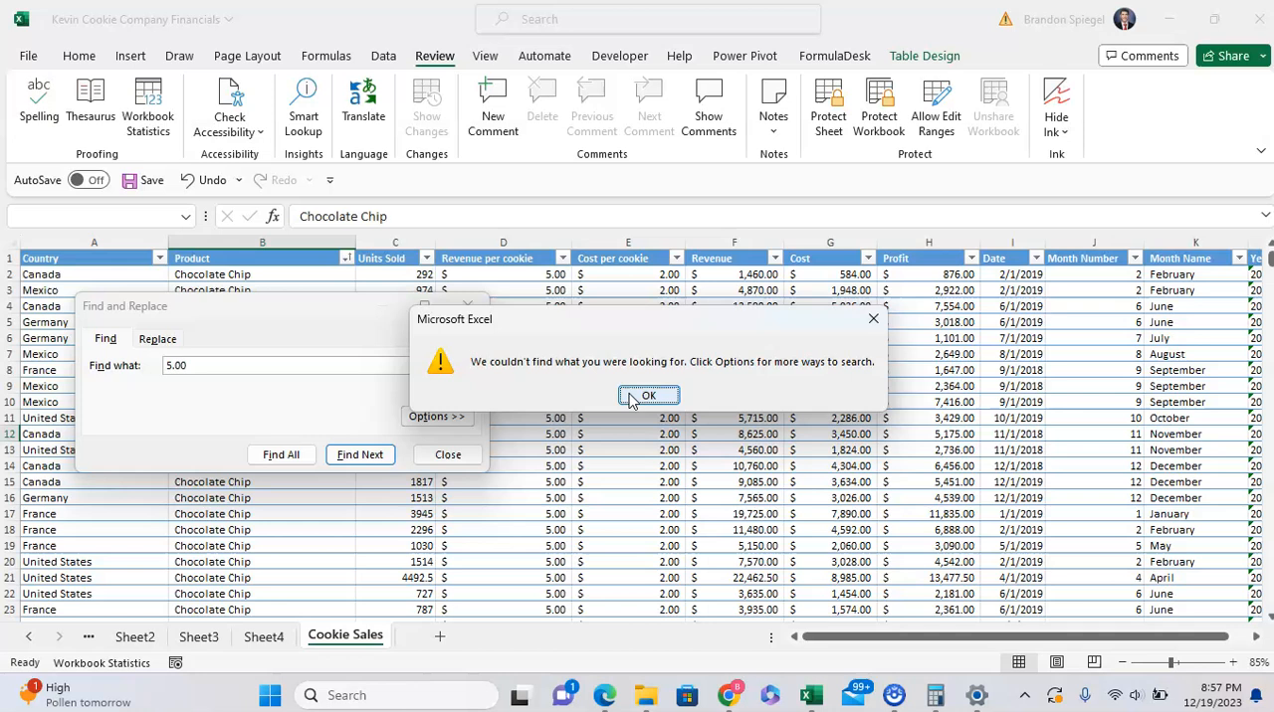
pyautogui.click(648, 394)
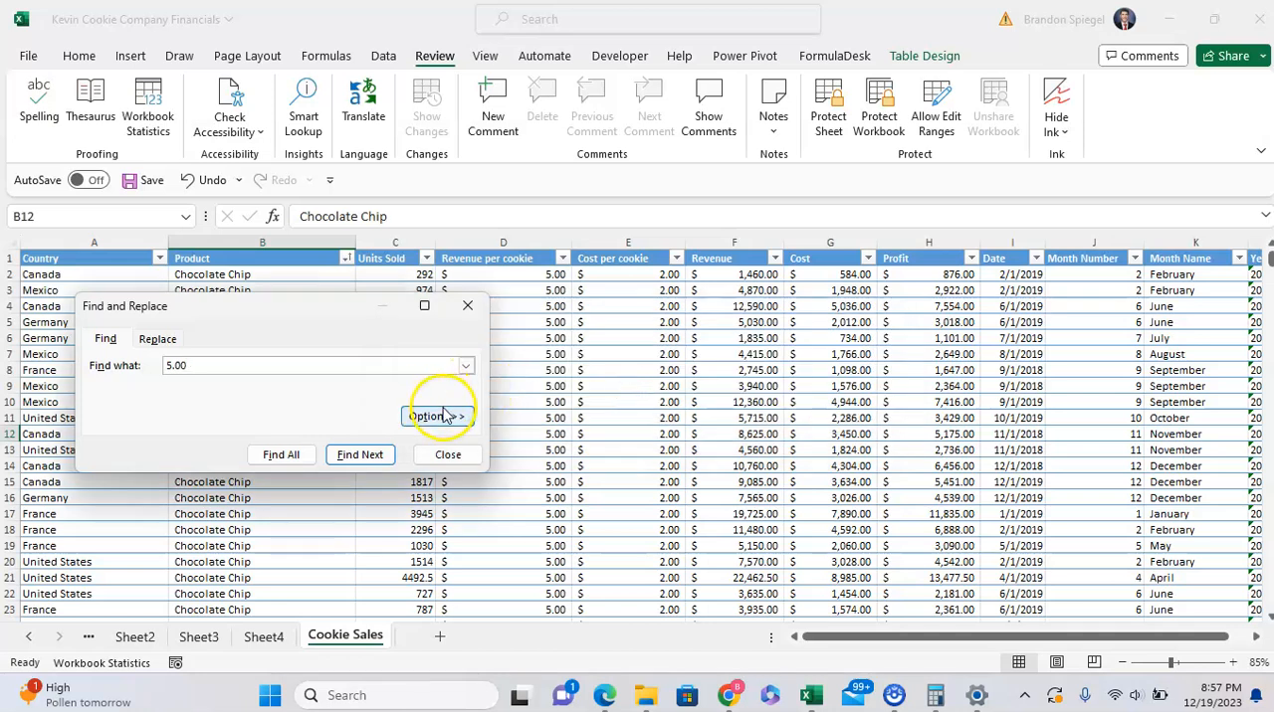
# Step: Expand the search options and keep the search scope within the current sheet
pyautogui.click(437, 416)
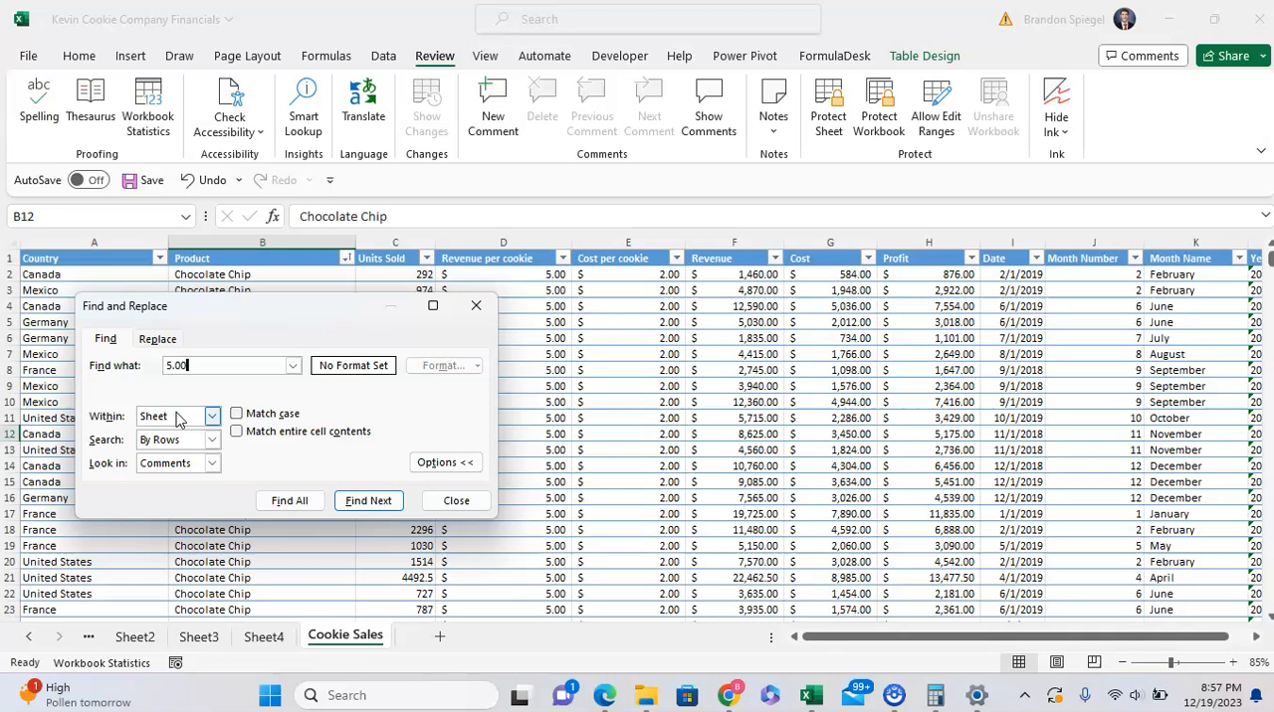
pyautogui.click(211, 416)
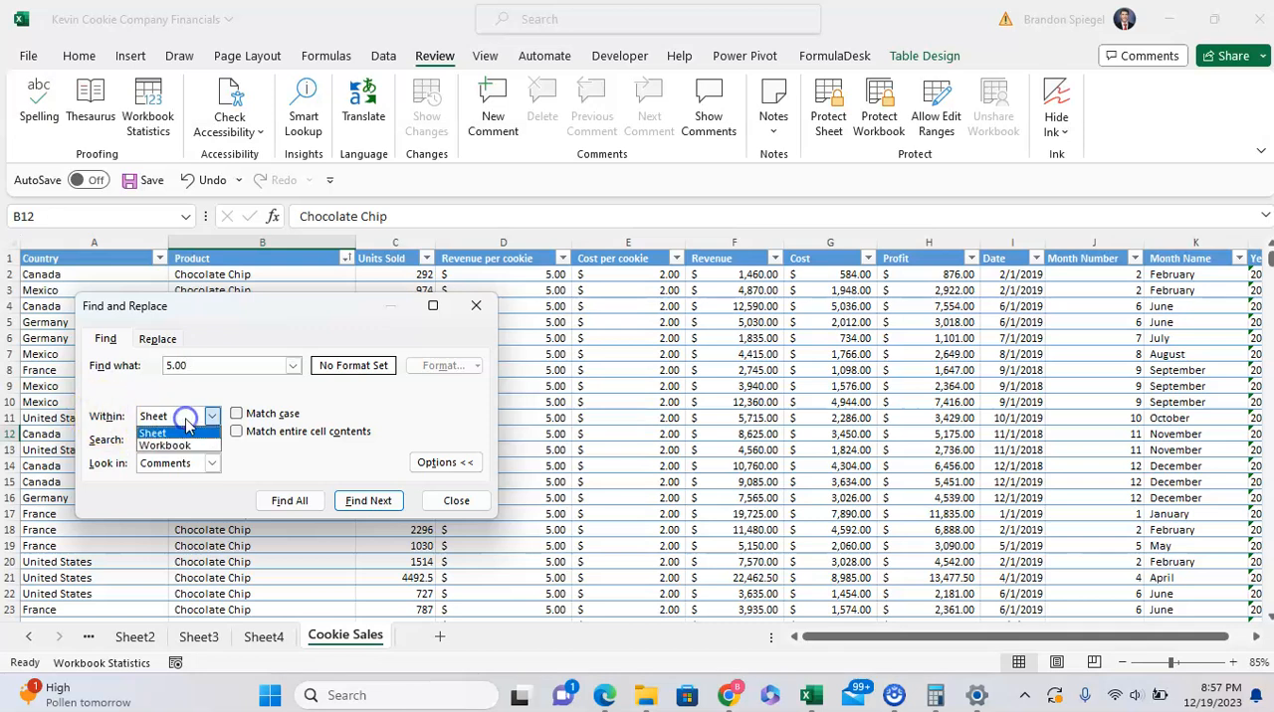
pyautogui.click(165, 446)
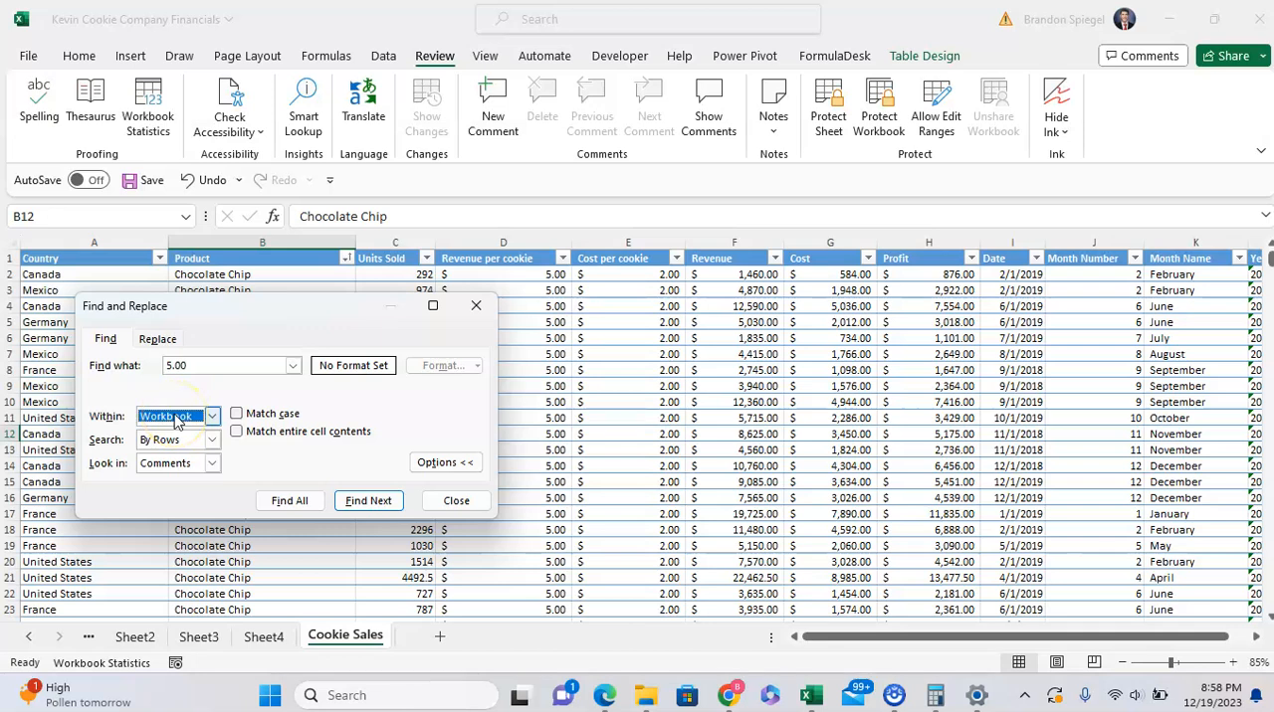
pyautogui.click(177, 414)
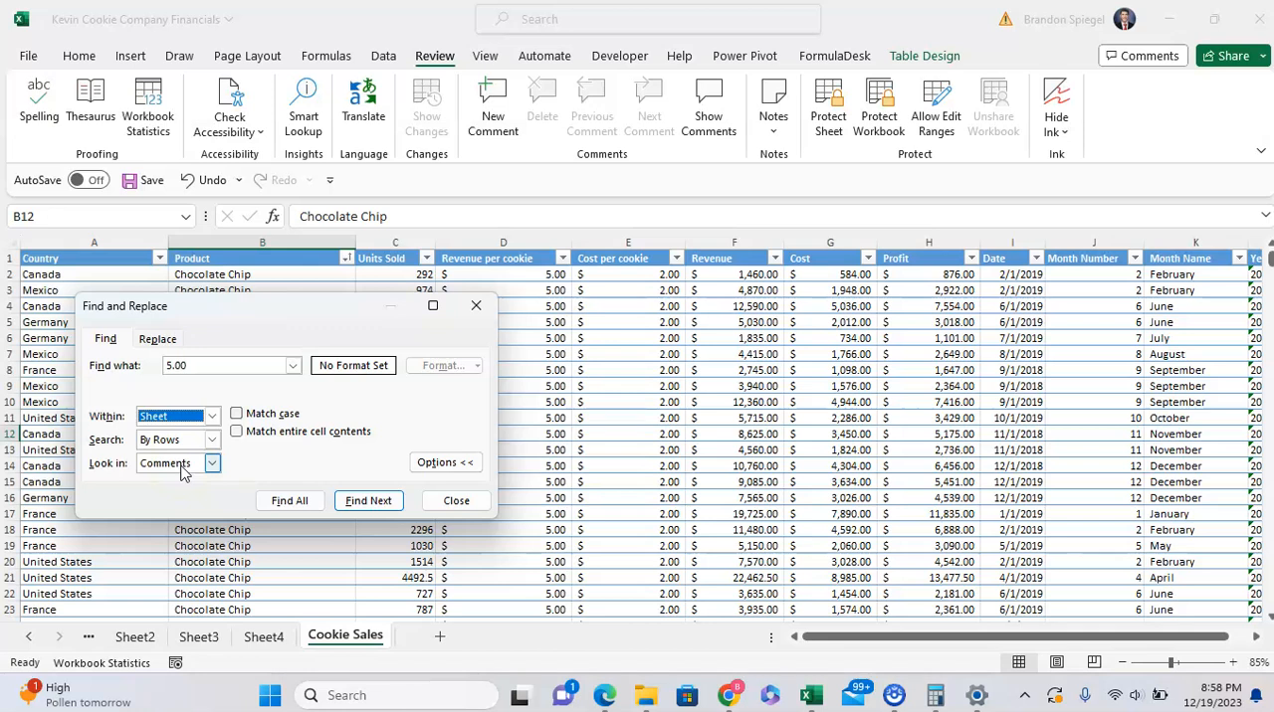
# Step: Set the search to look in cell values rather than formulas or comments
pyautogui.click(210, 464)
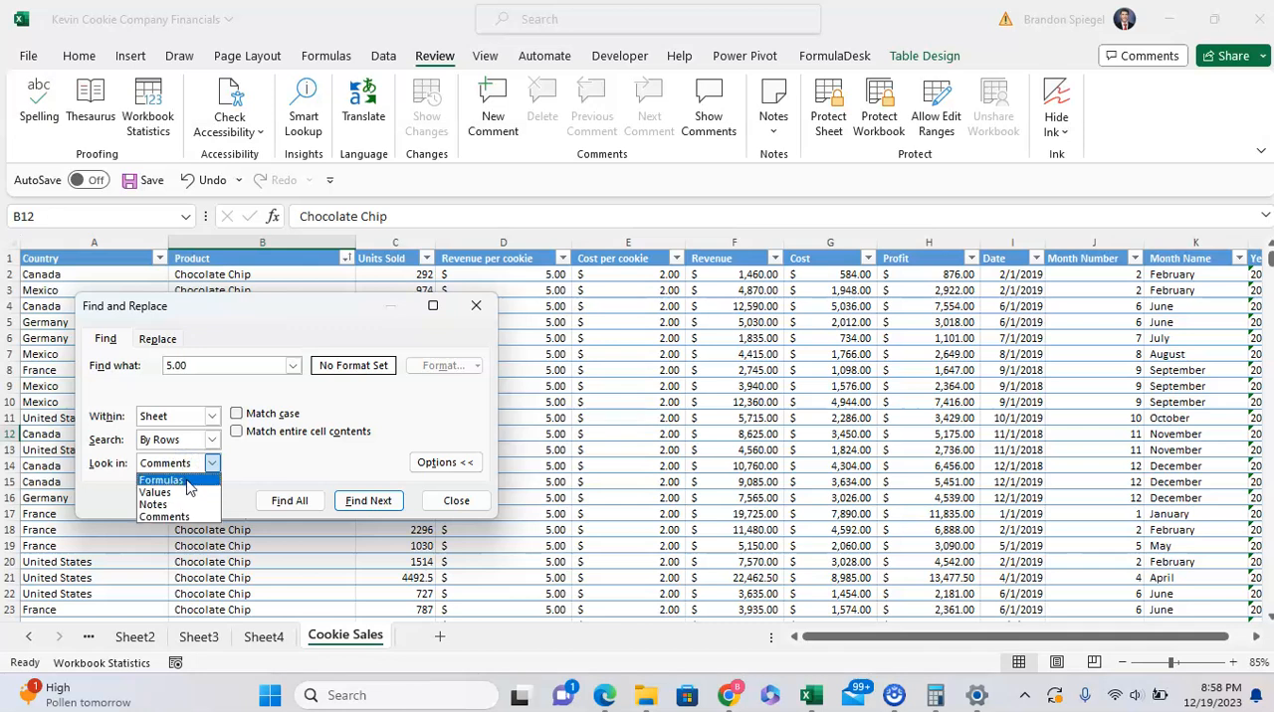
pyautogui.click(161, 481)
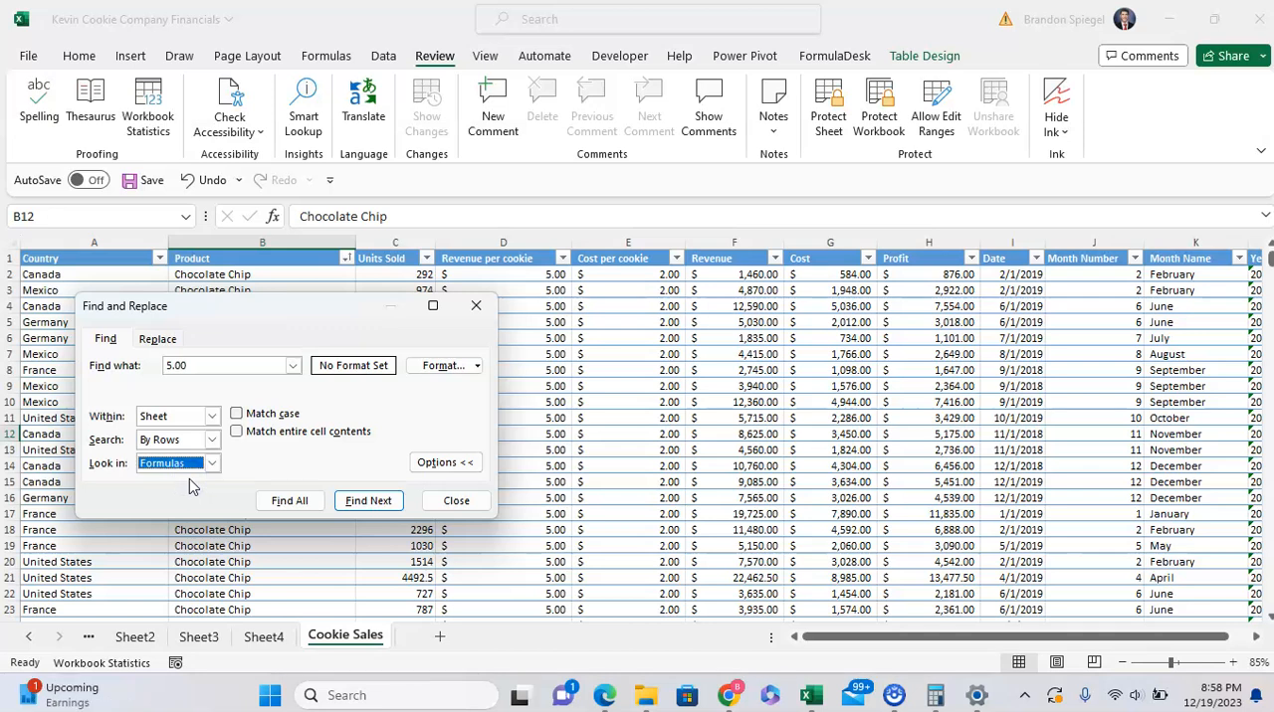
pyautogui.click(211, 461)
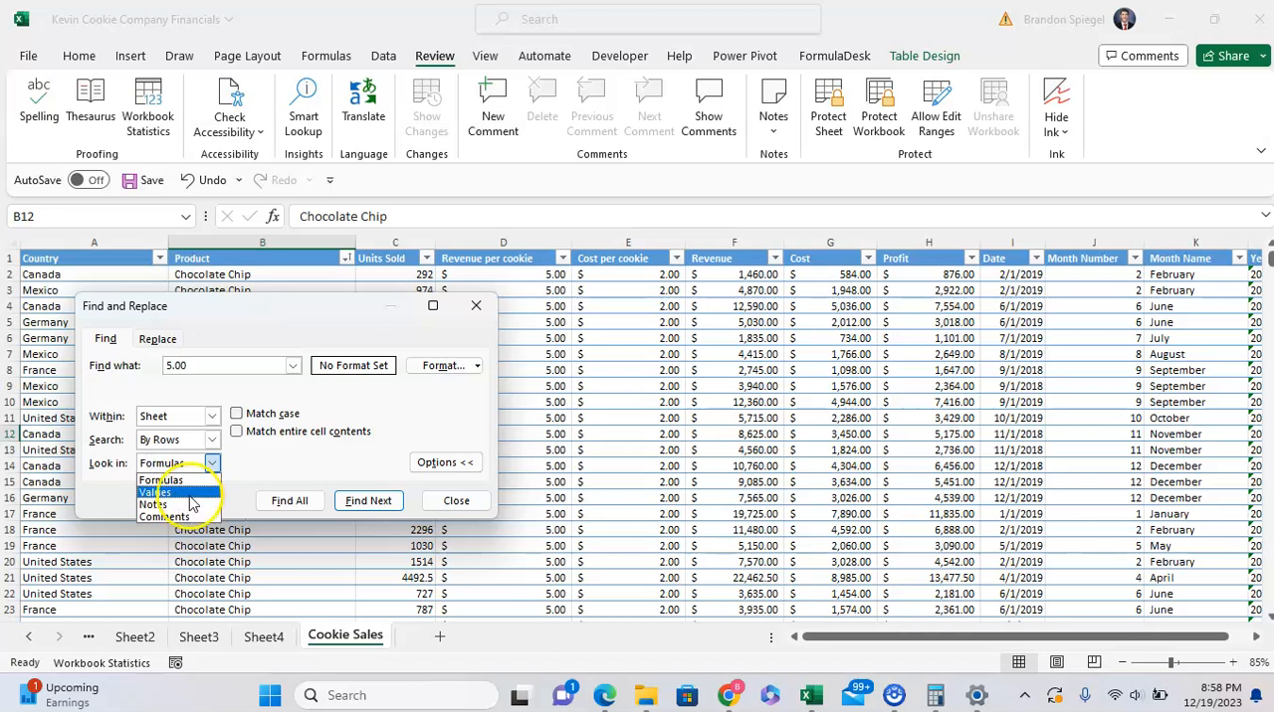
pyautogui.click(155, 494)
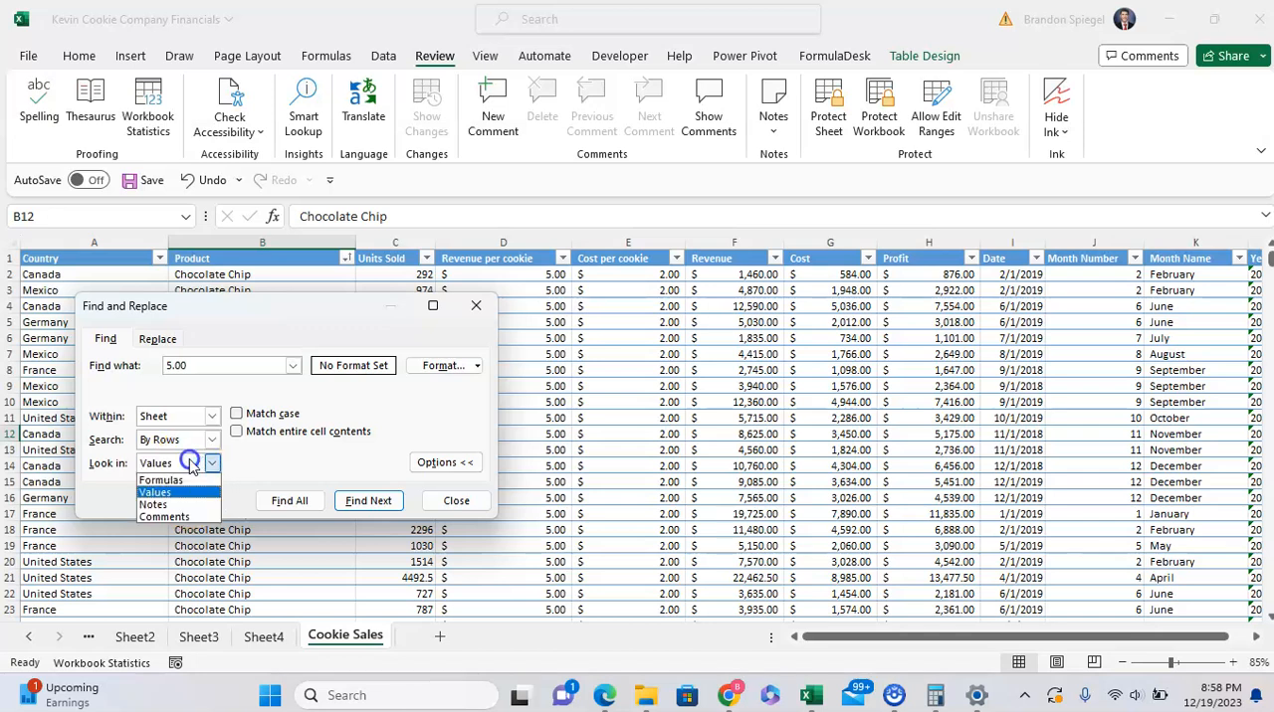
pyautogui.click(163, 517)
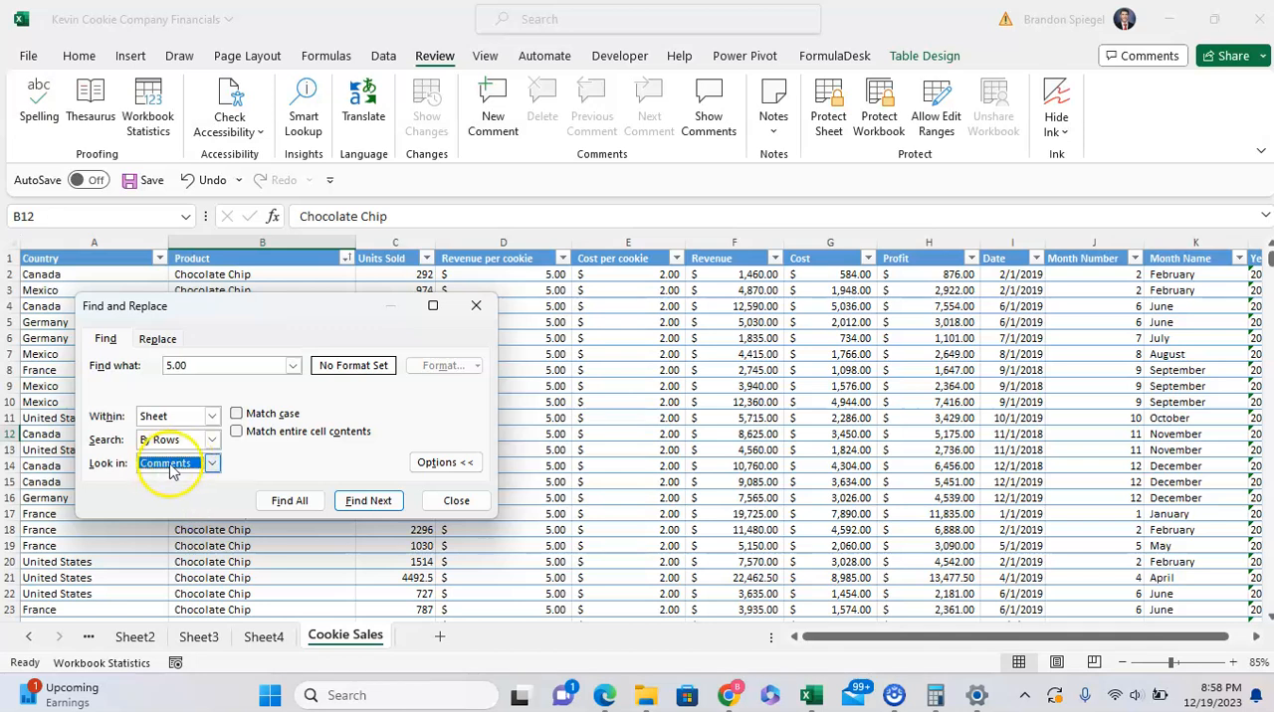
pyautogui.click(211, 462)
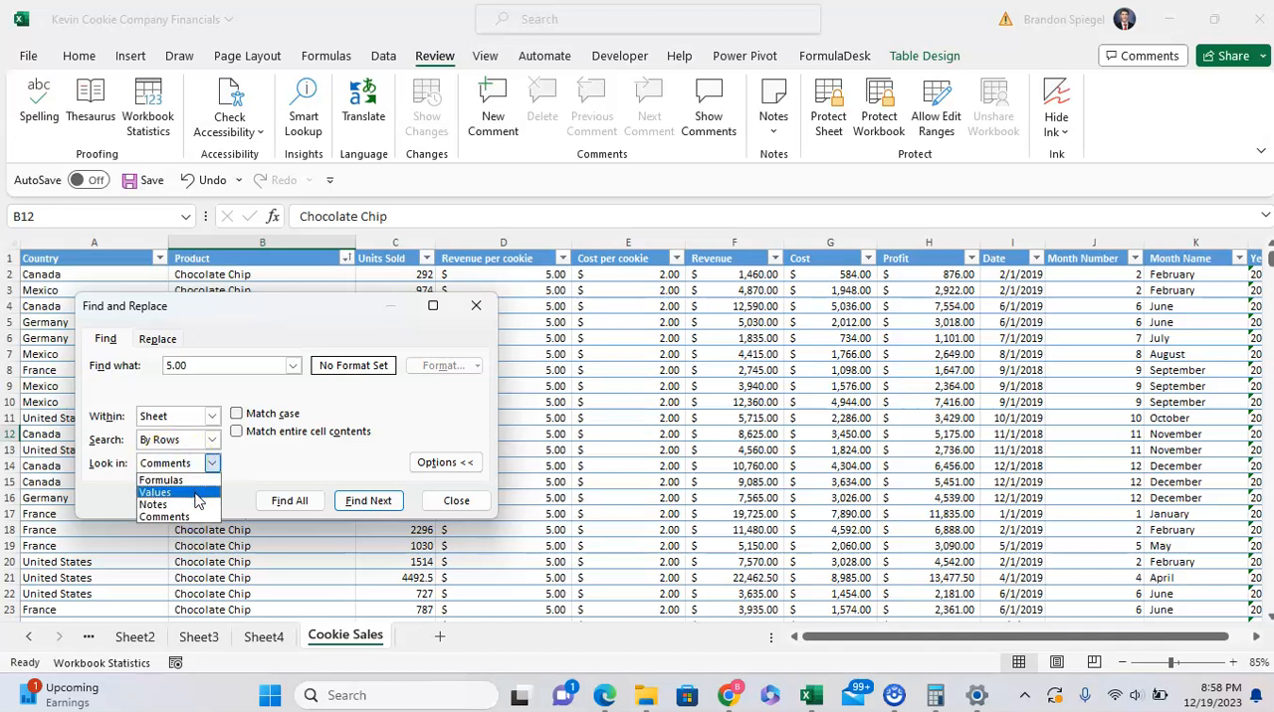
pyautogui.click(156, 493)
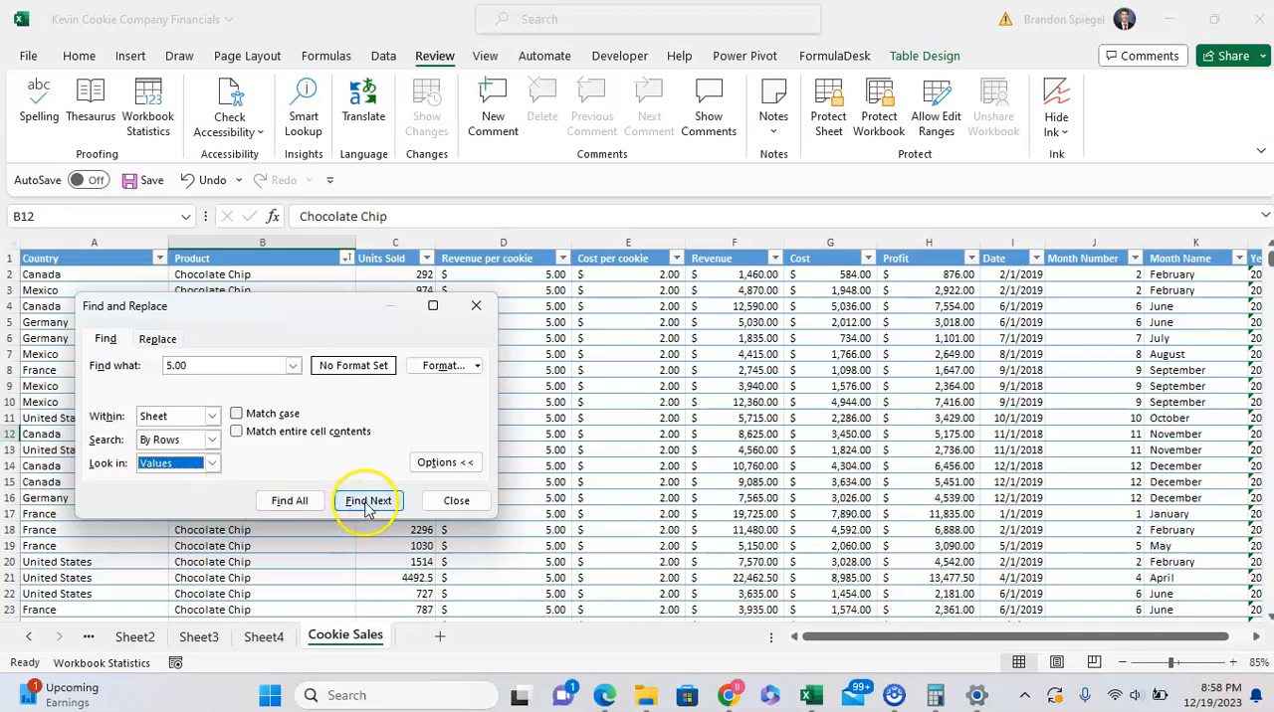
# Step: With Look in set to Values, step the 5.00 search through matching cells such as F12, D14 and D16
pyautogui.click(368, 502)
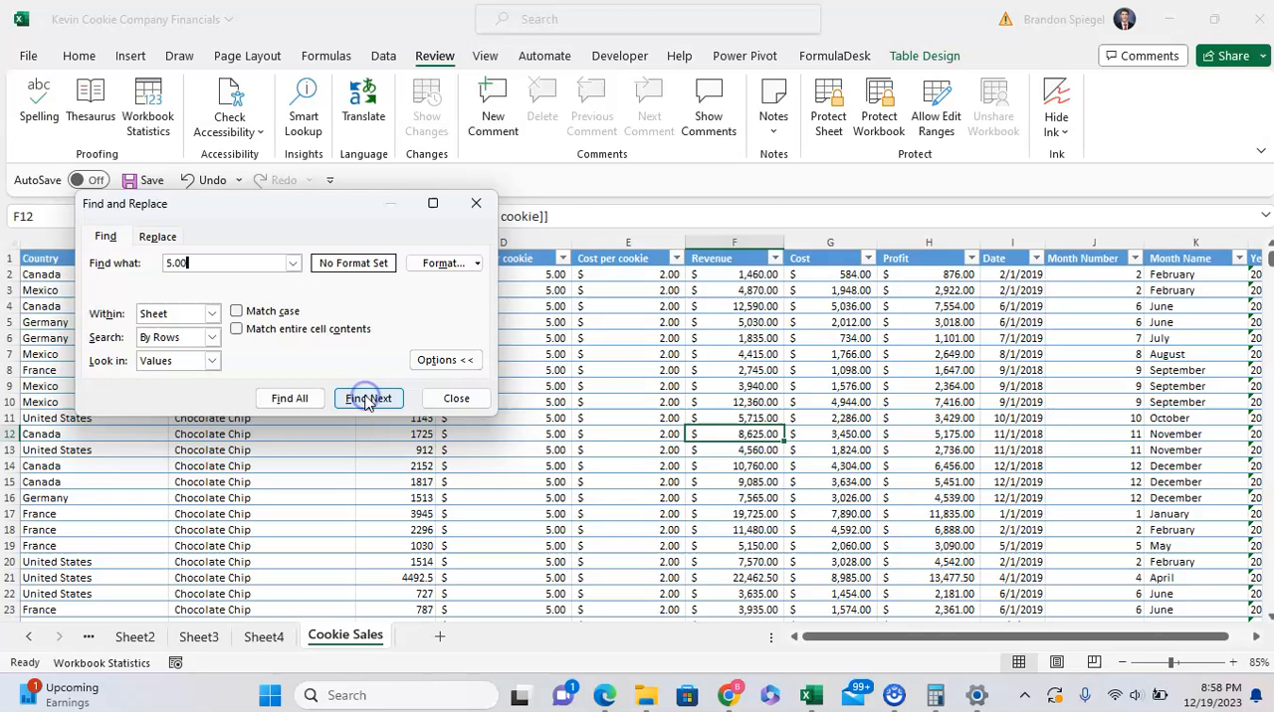
pyautogui.click(368, 398)
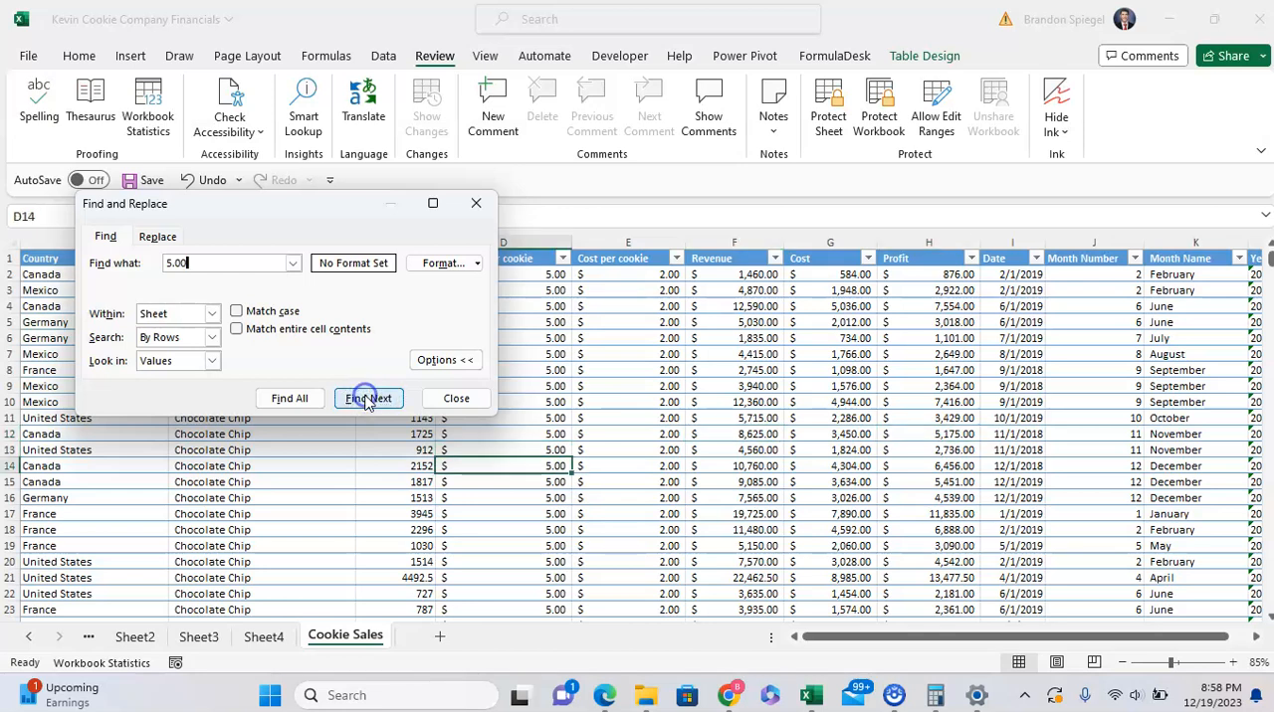
pyautogui.click(177, 360)
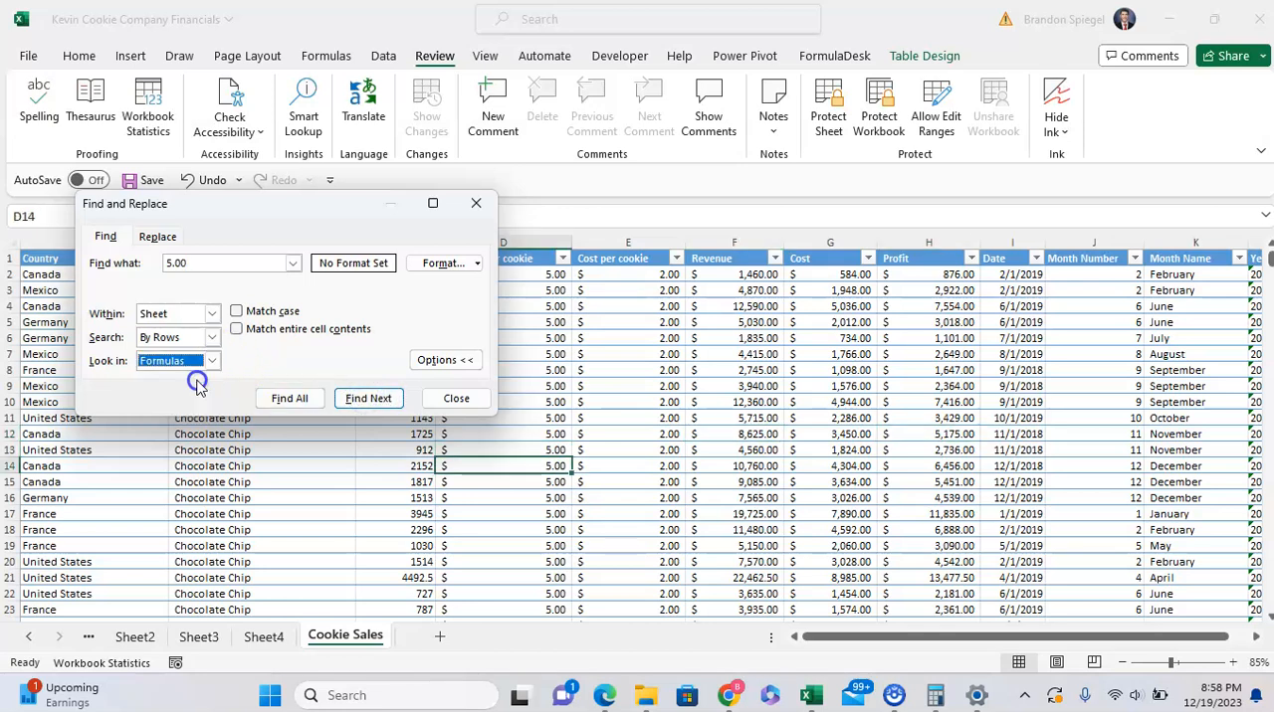
pyautogui.click(368, 398)
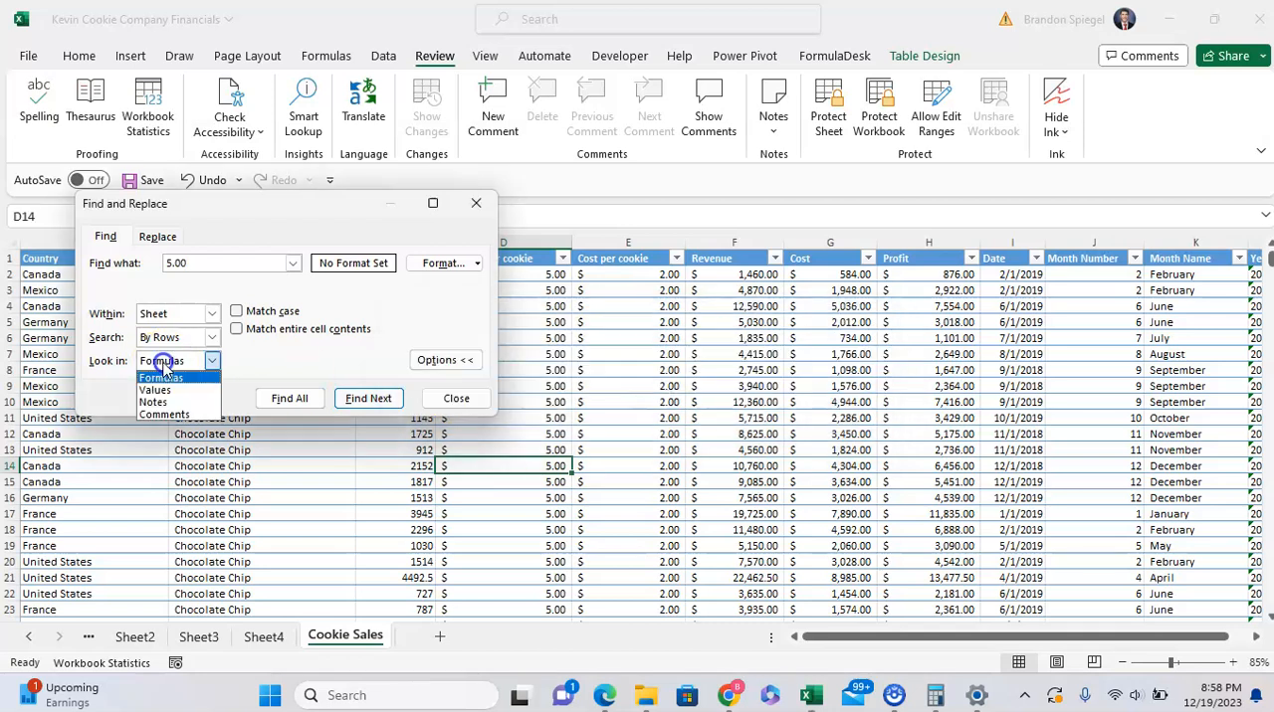
pyautogui.click(155, 390)
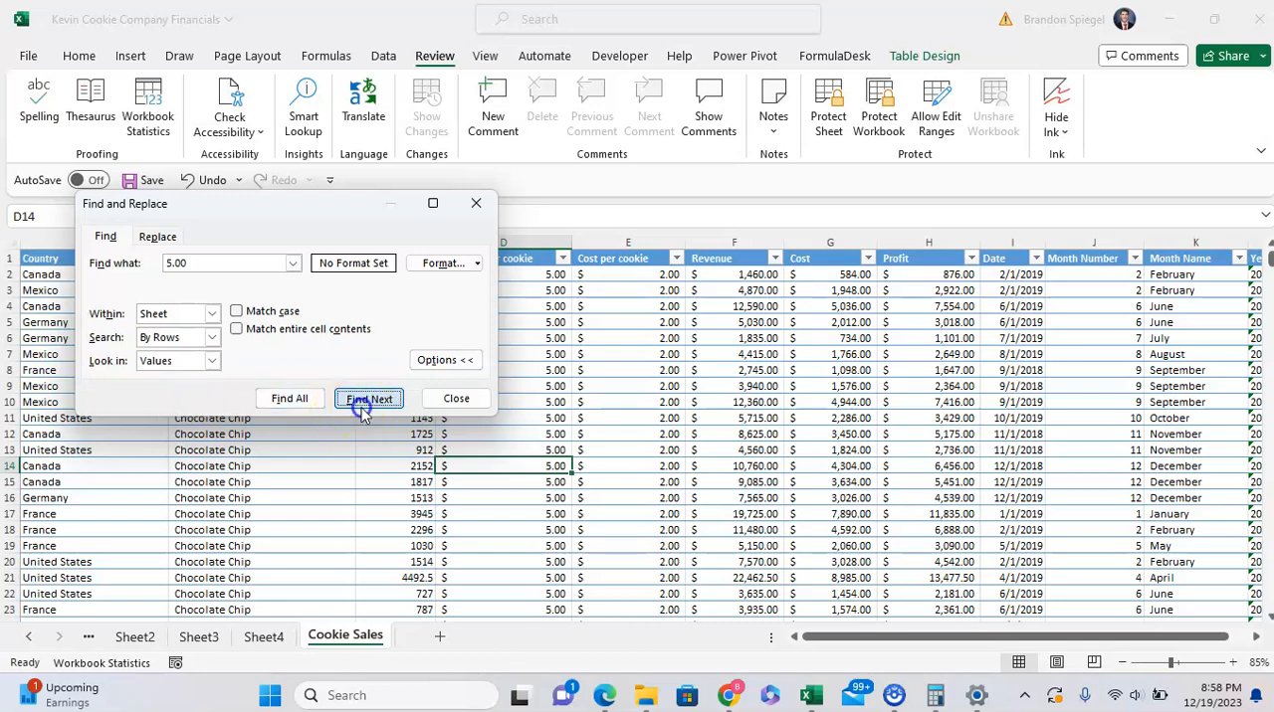
pyautogui.click(368, 398)
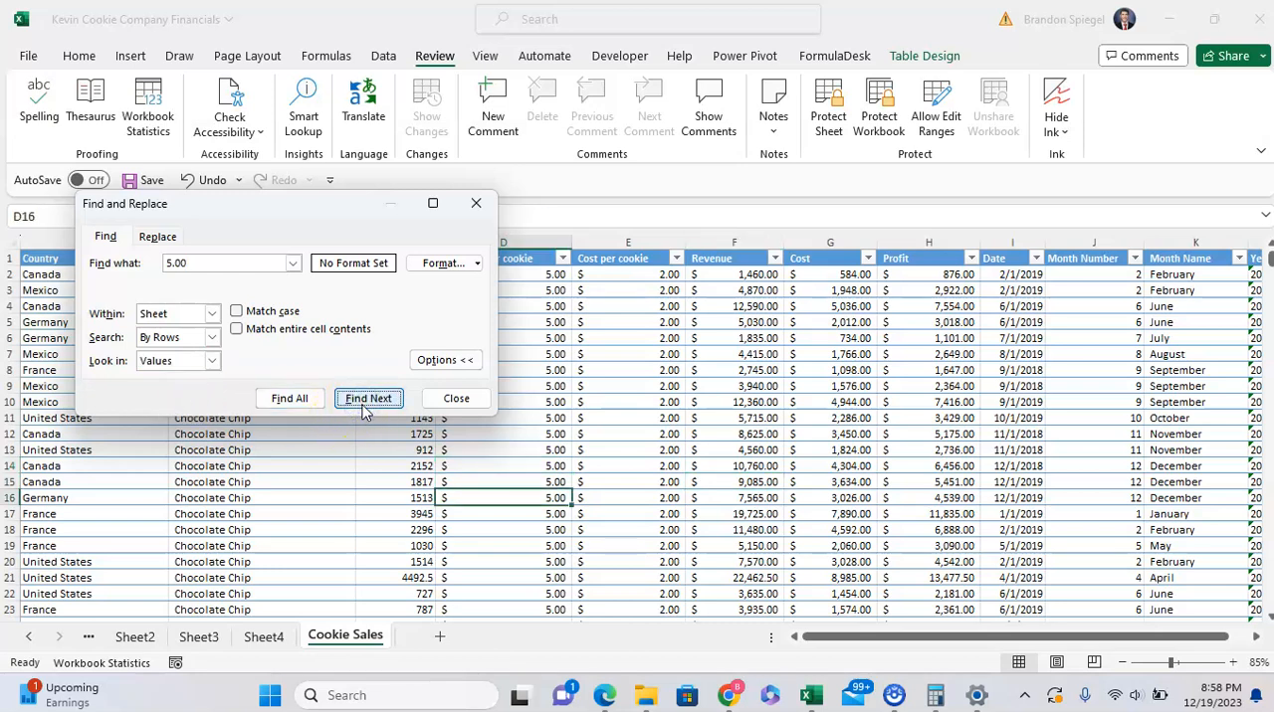
# Step: Find the next 5.00 match by rows, then switch the search order to By Columns
pyautogui.click(211, 336)
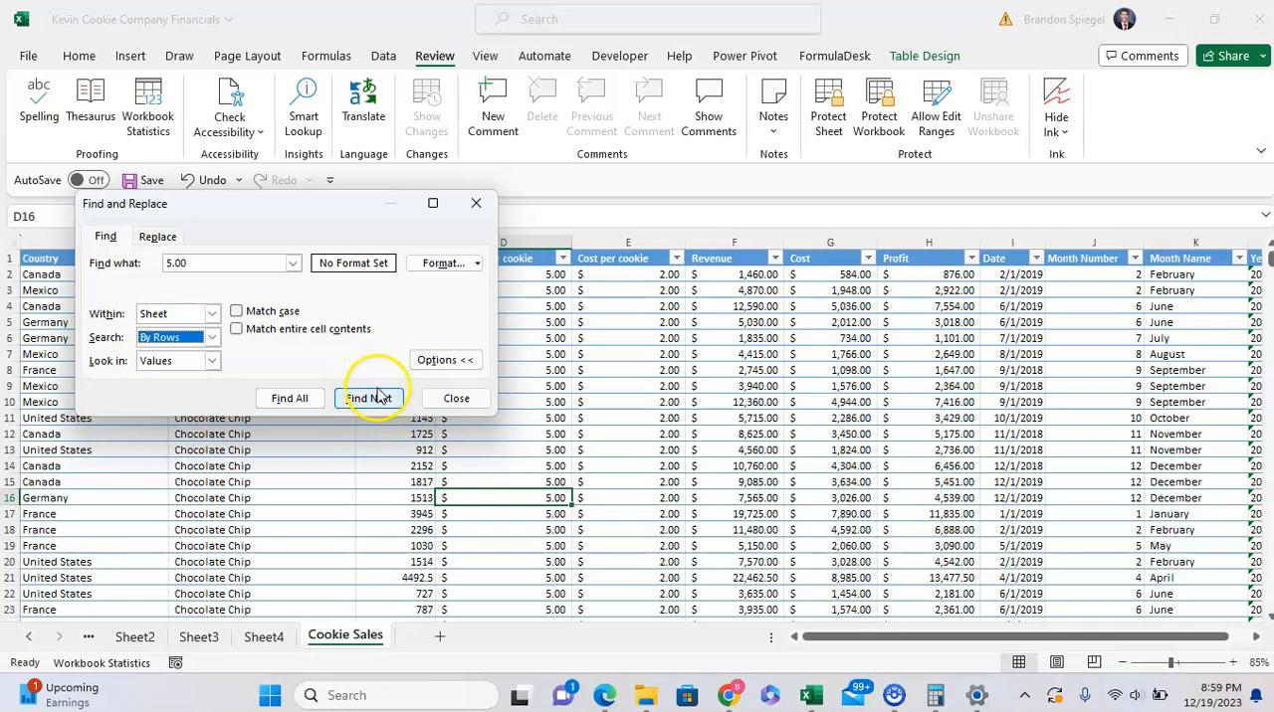
pyautogui.click(209, 337)
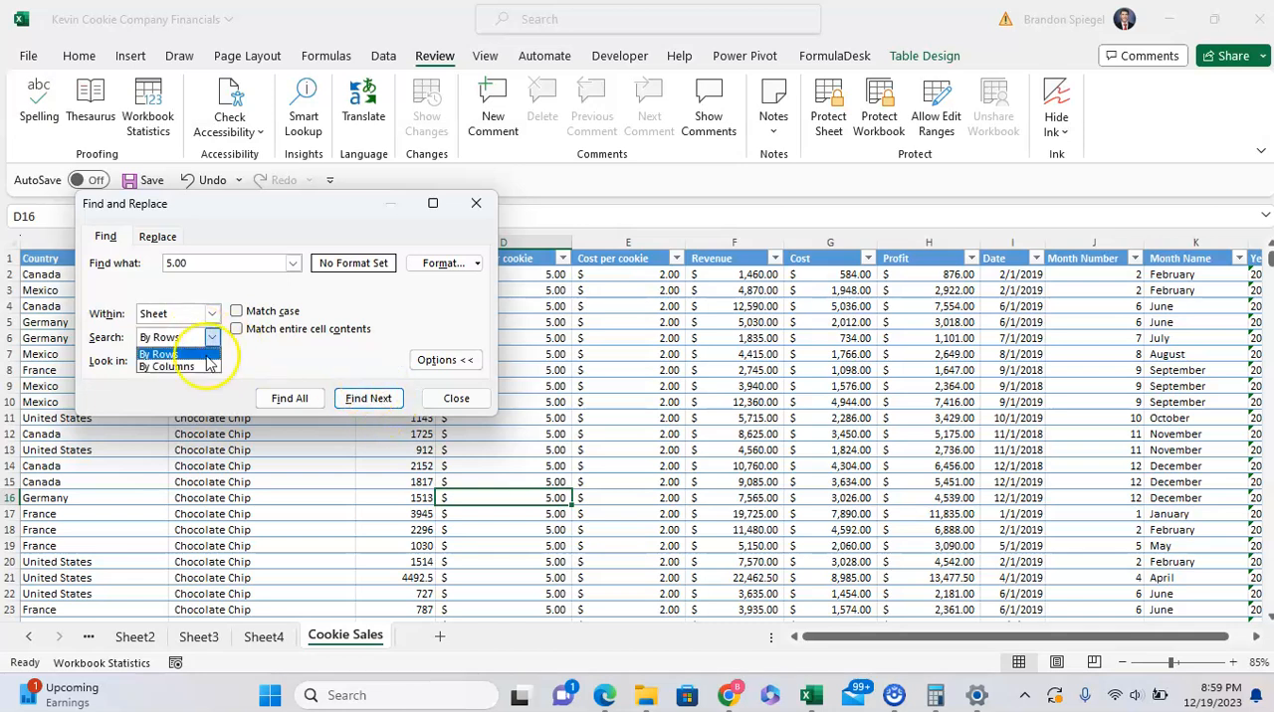
pyautogui.click(369, 398)
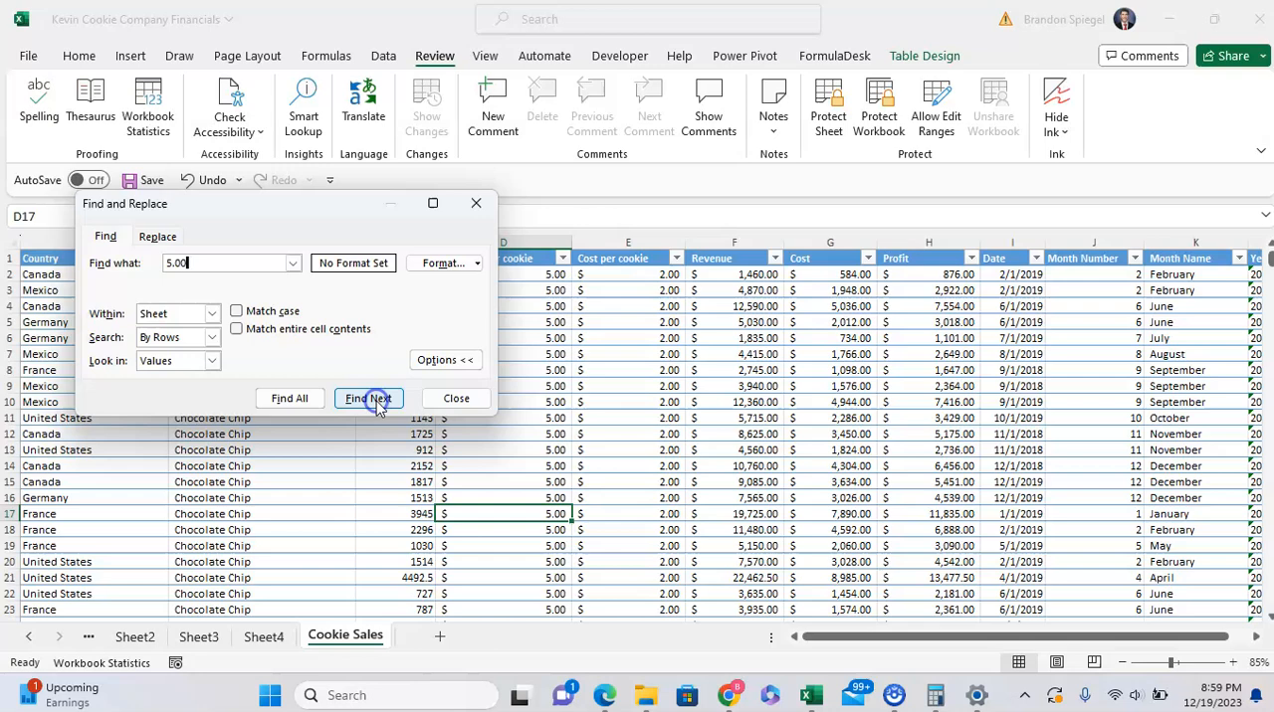
pyautogui.click(368, 398)
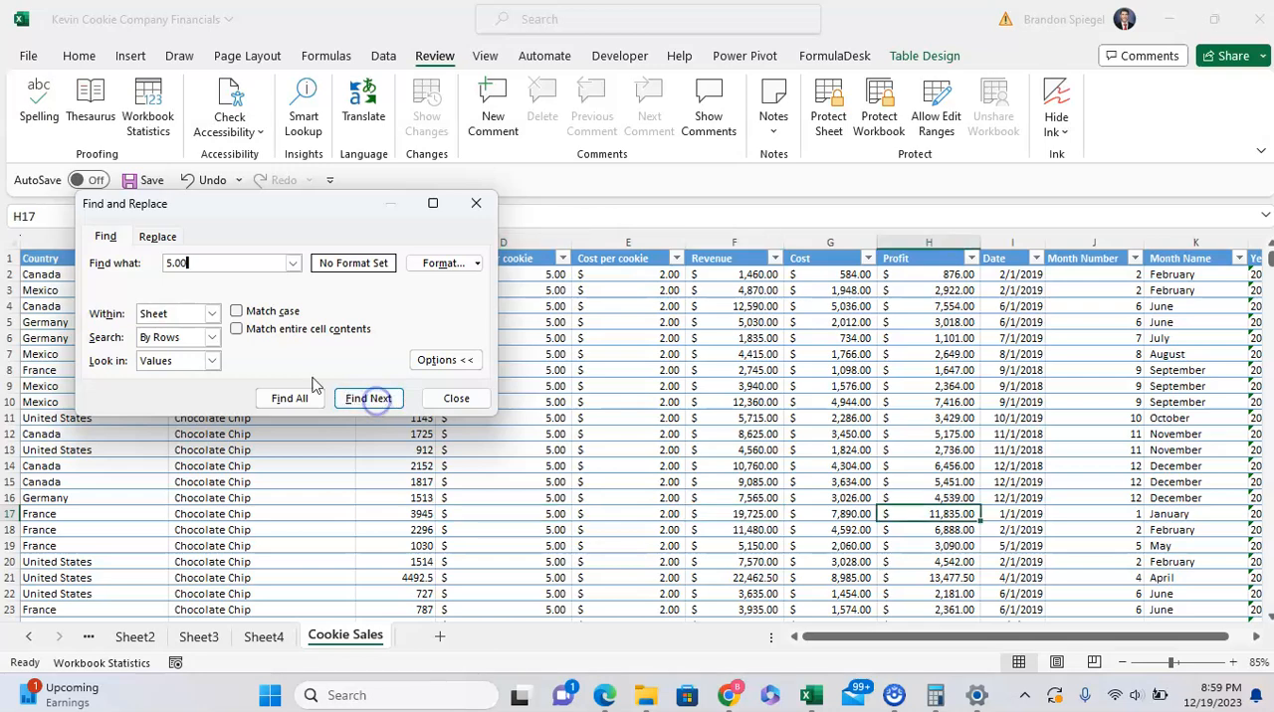
pyautogui.click(177, 338)
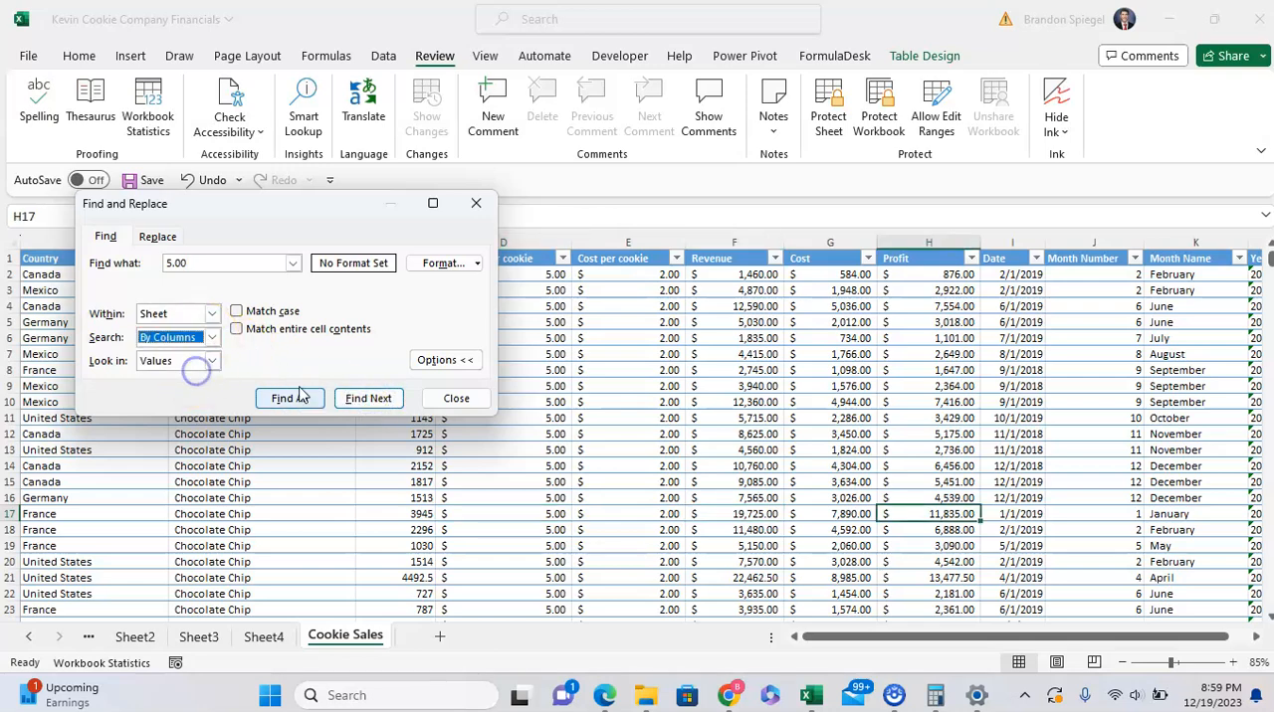
# Step: Step through 5.00 matches down the Profit column, then return to row order and find the next match
pyautogui.click(368, 398)
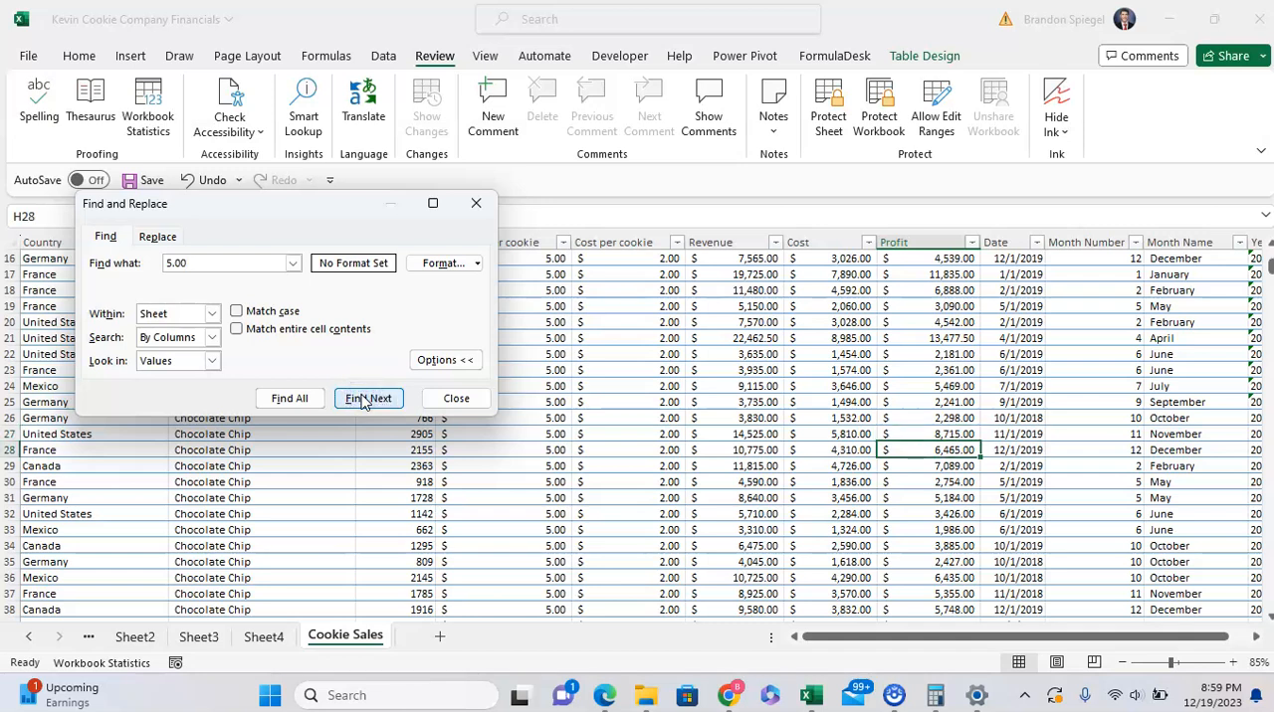
pyautogui.click(368, 398)
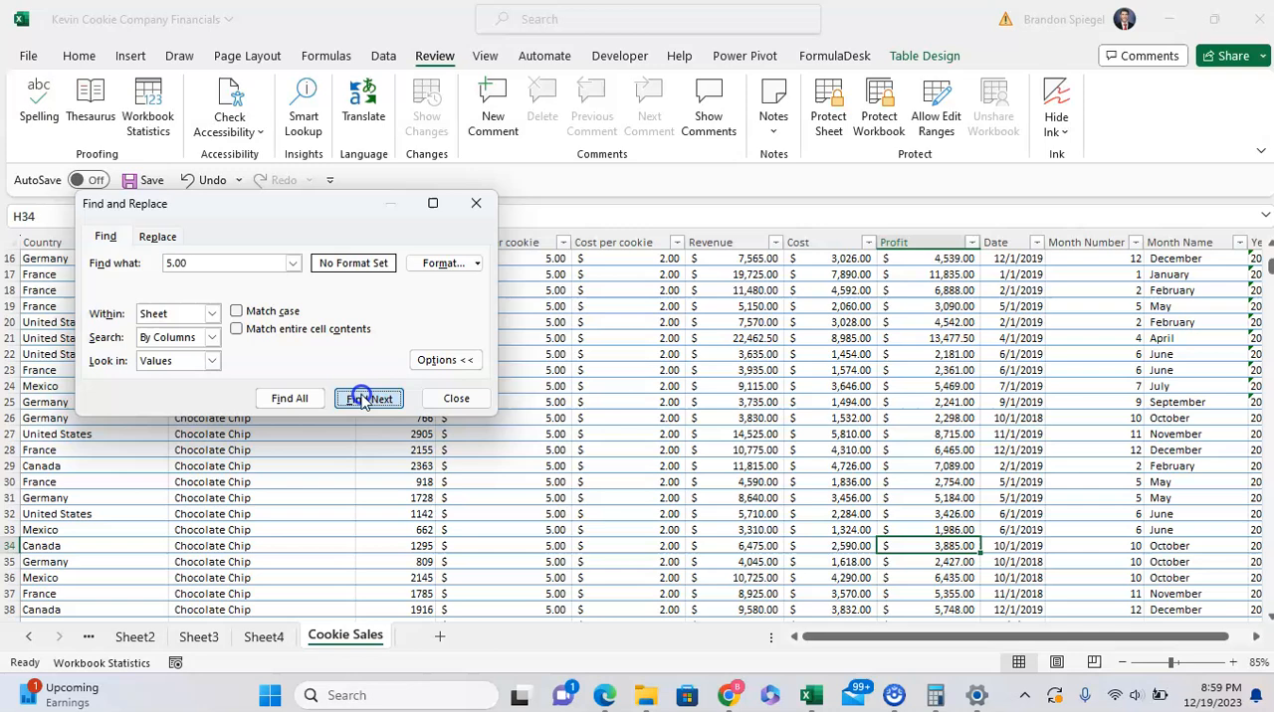
pyautogui.click(368, 398)
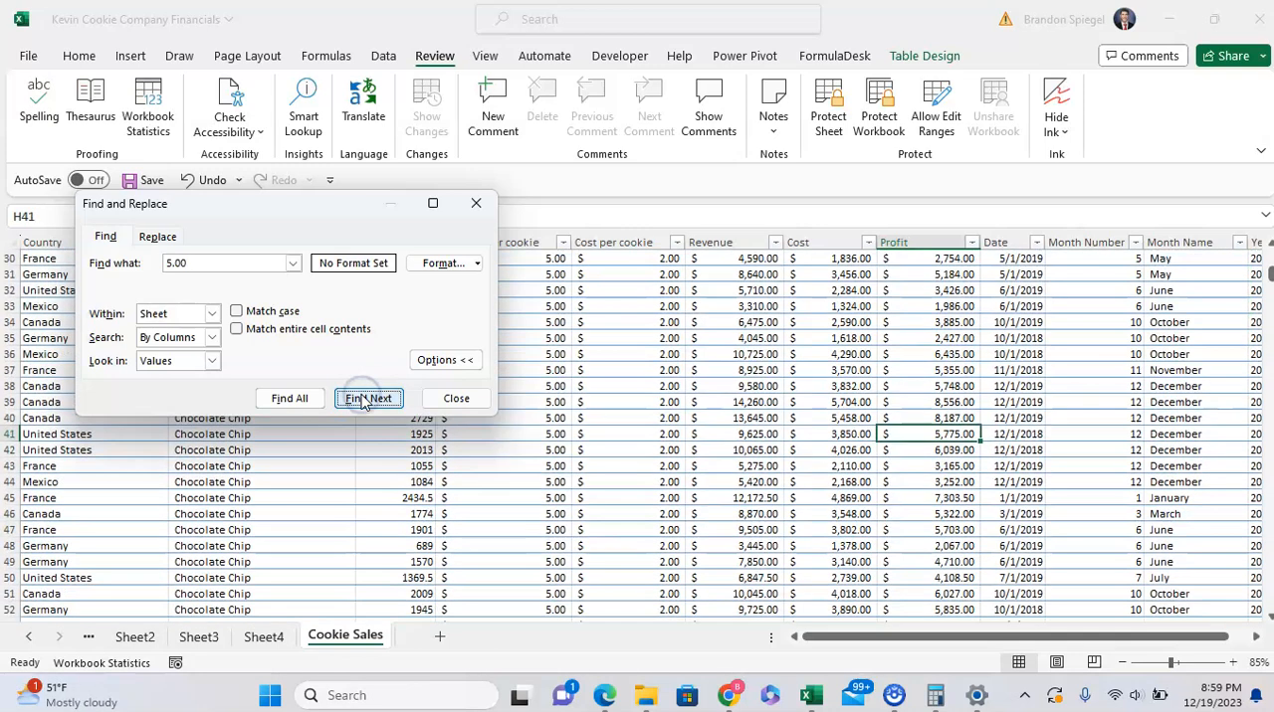
pyautogui.click(368, 398)
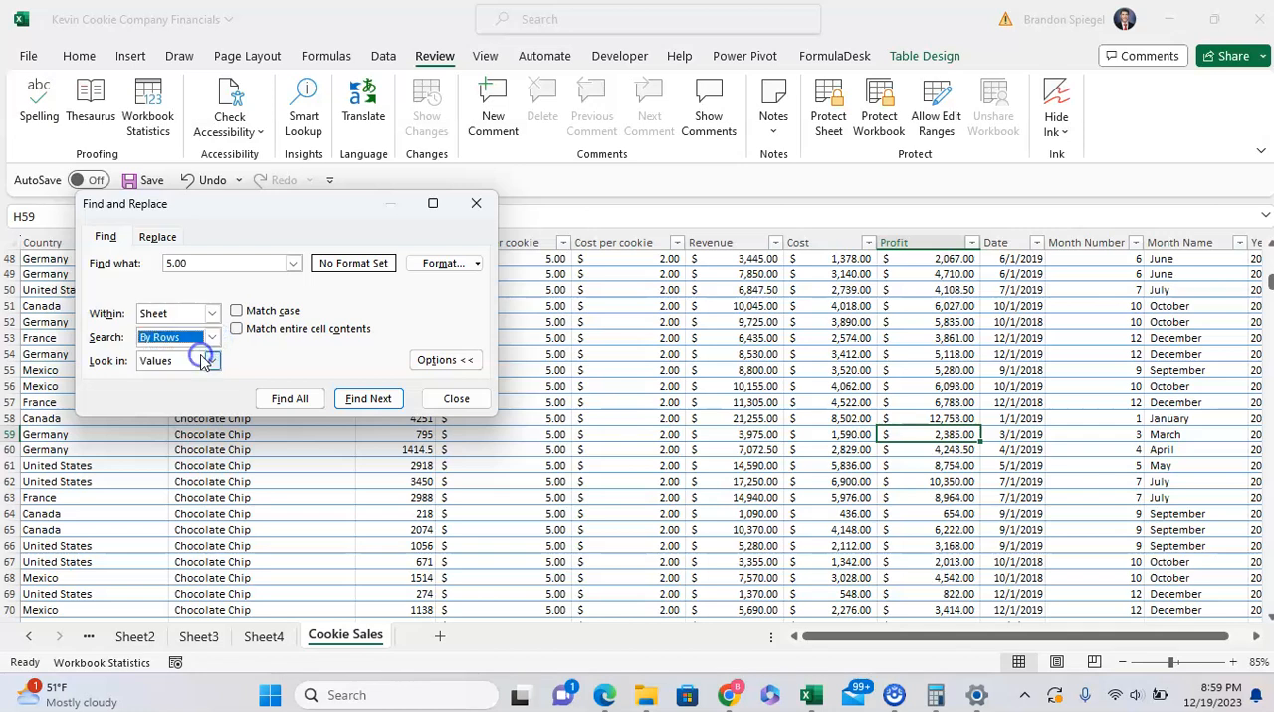
pyautogui.click(368, 398)
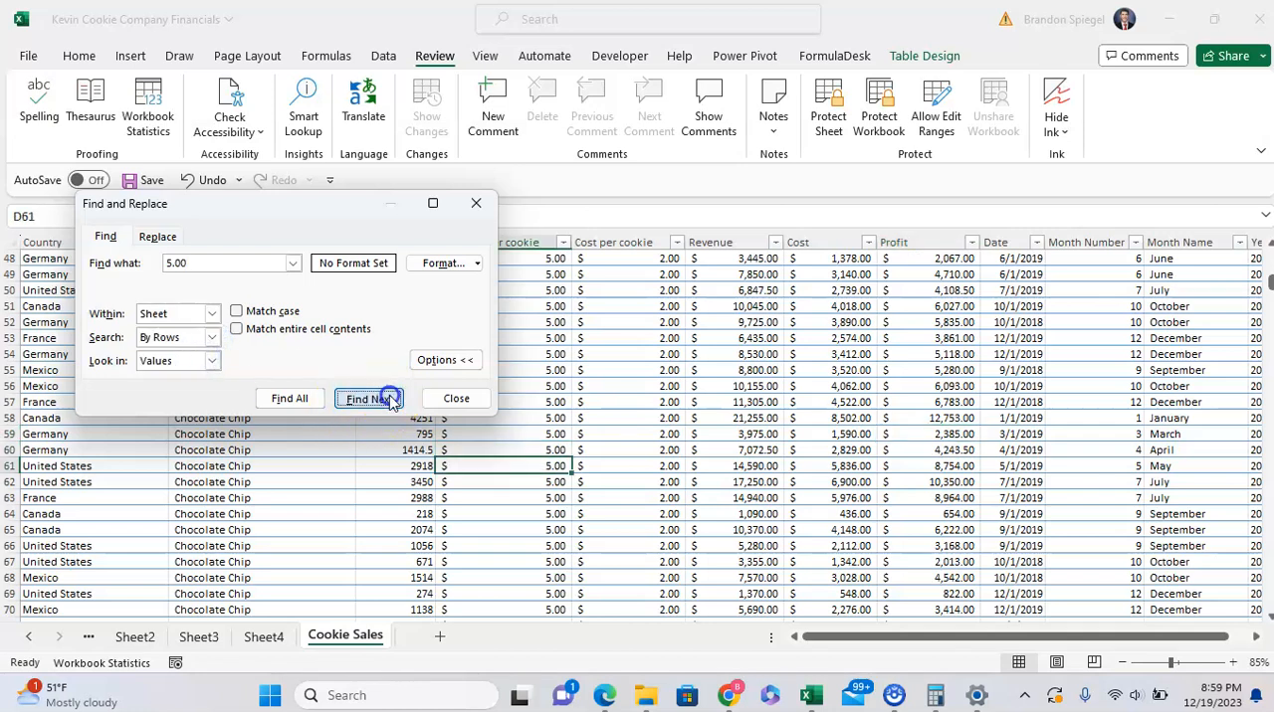
pyautogui.click(371, 398)
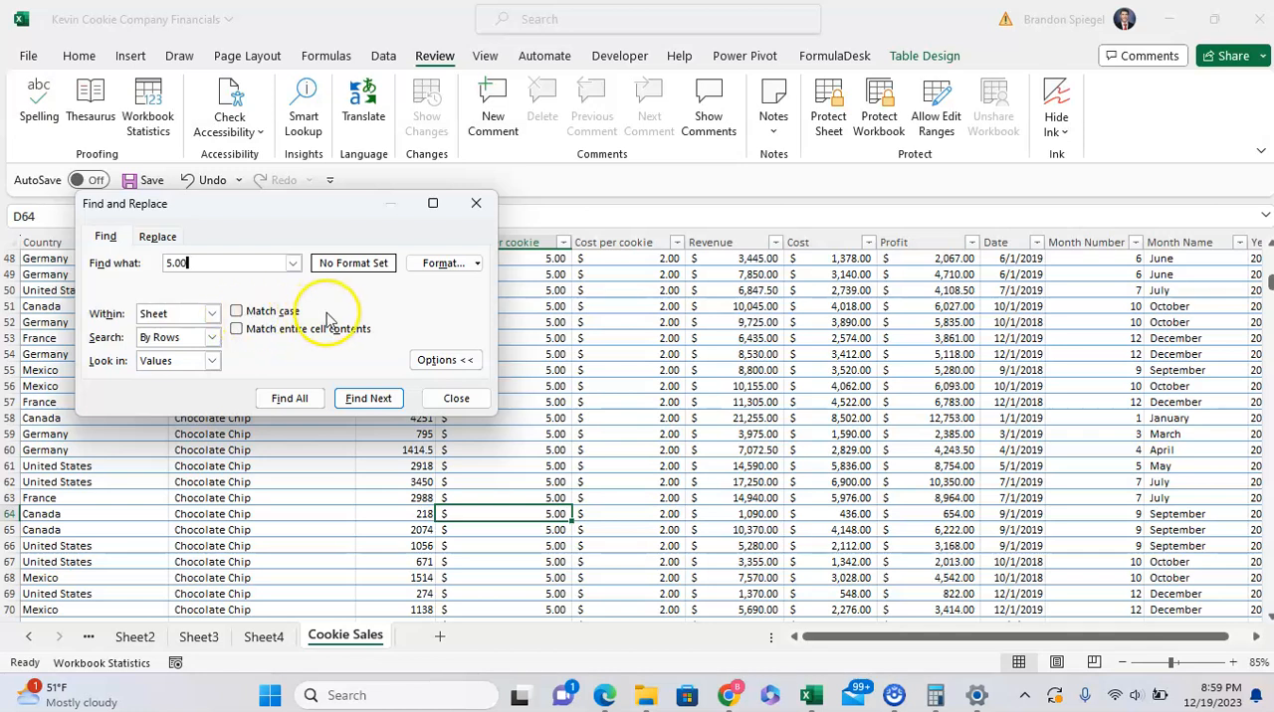
pyautogui.moveTo(360, 347)
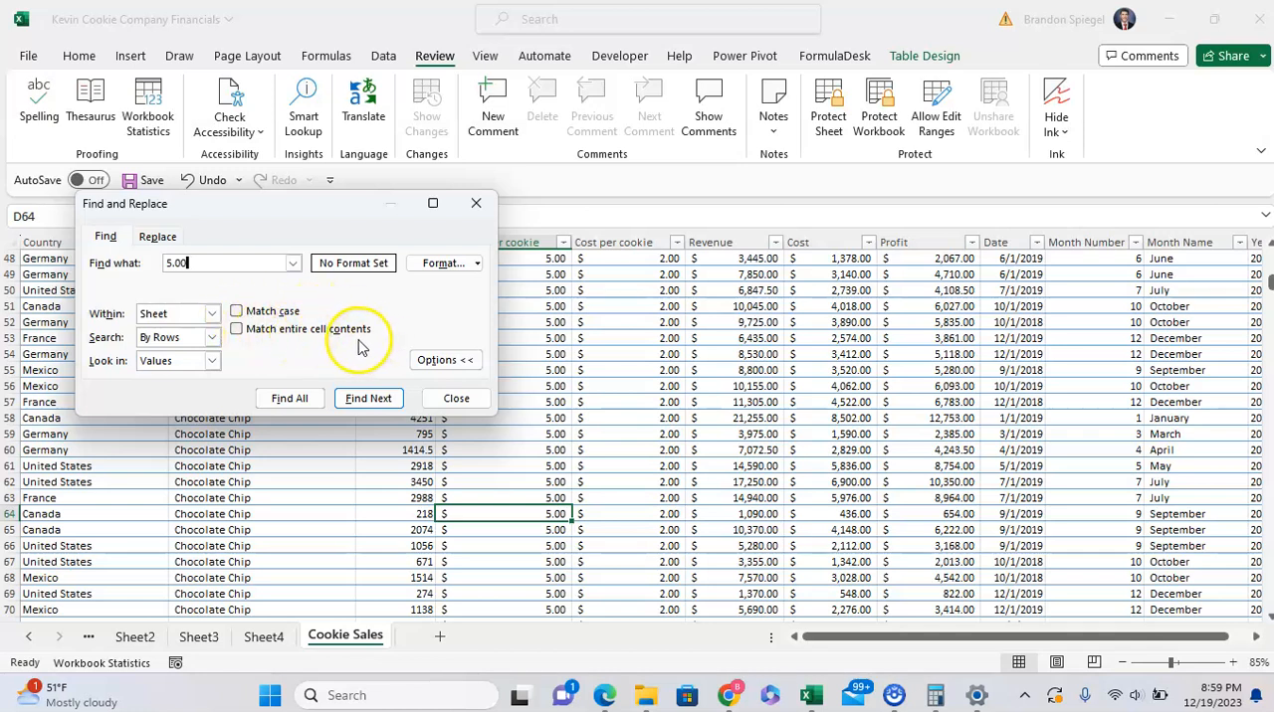
pyautogui.moveTo(308, 255)
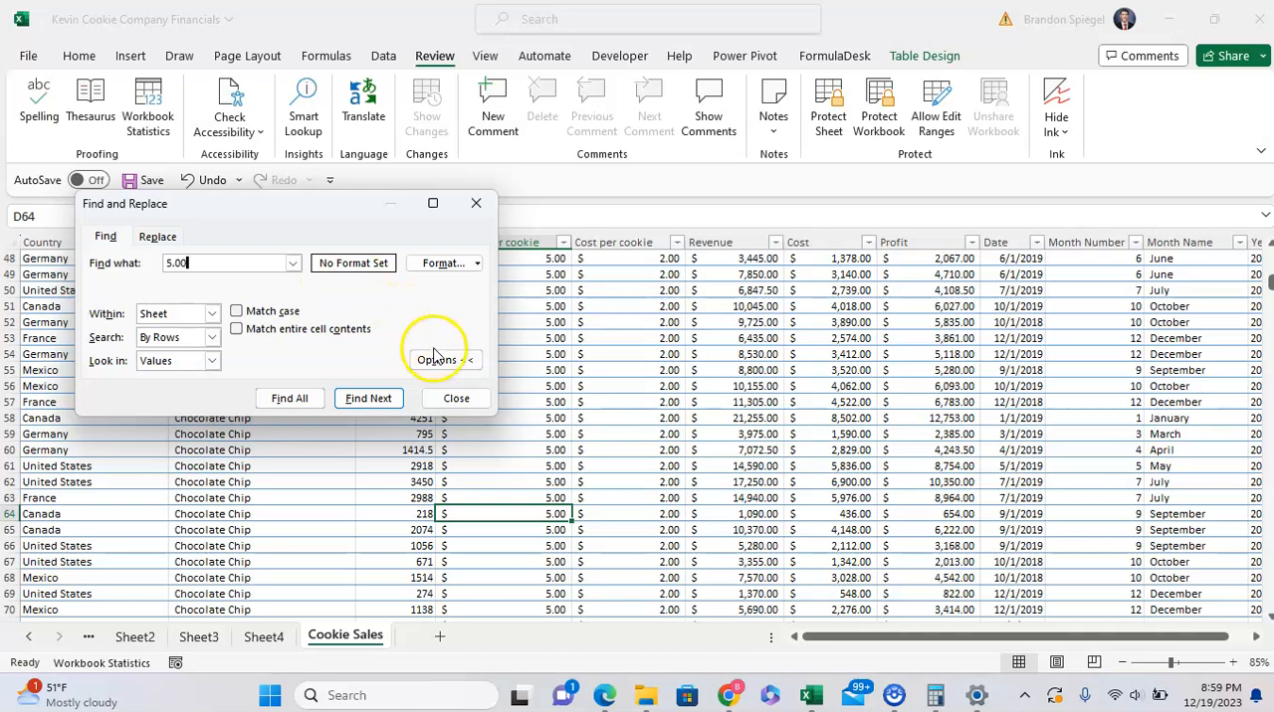
# Step: Collapse the extra search settings, leaving only the 5.00 term shown
pyautogui.click(438, 360)
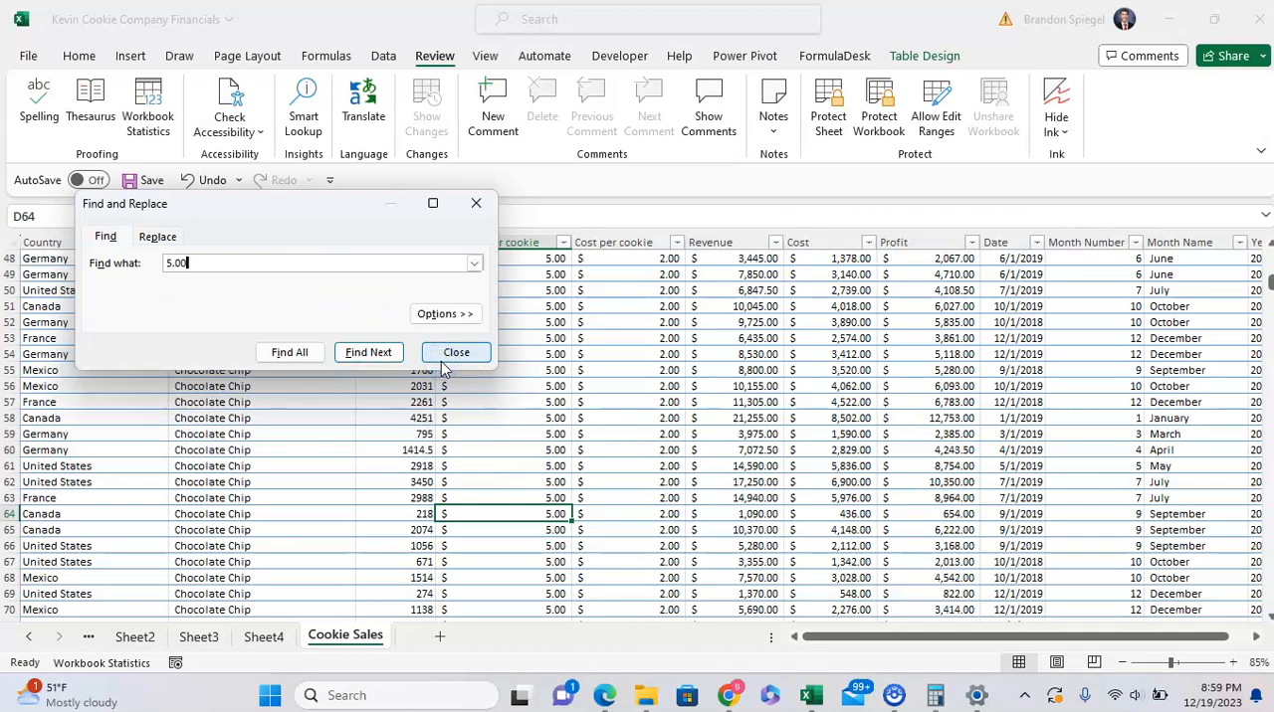